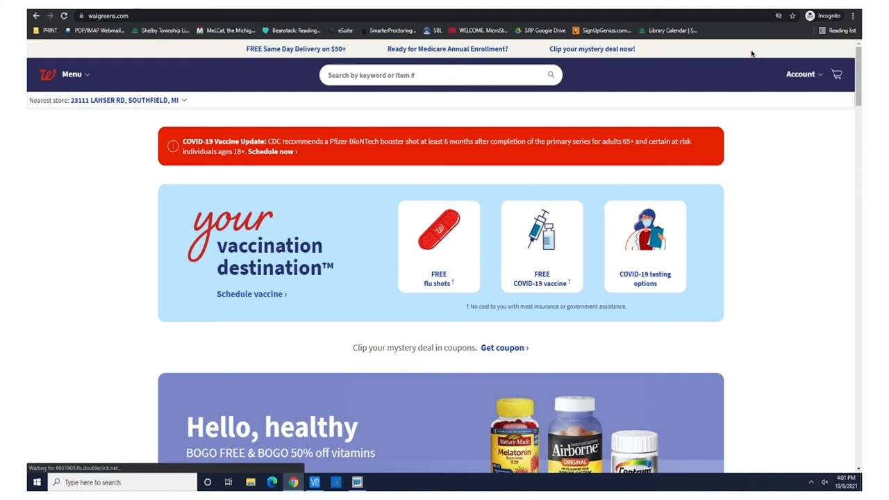
mouse_move(150, 75)
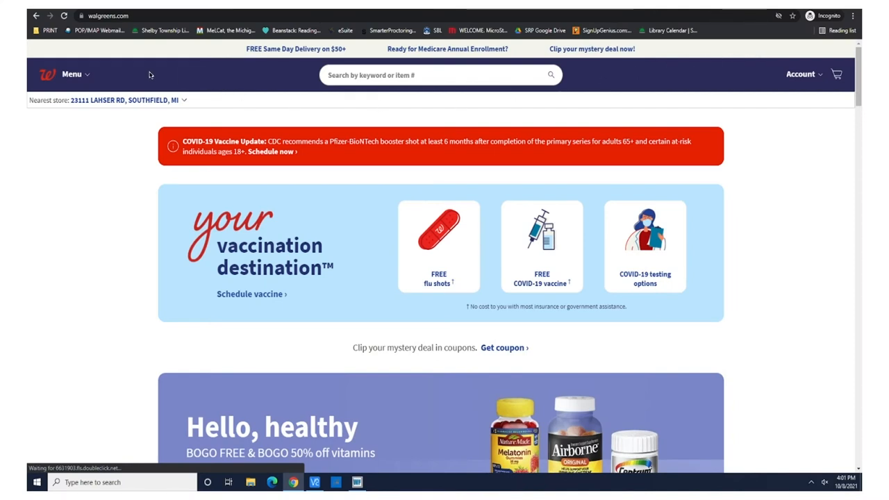
mouse_move(131, 69)
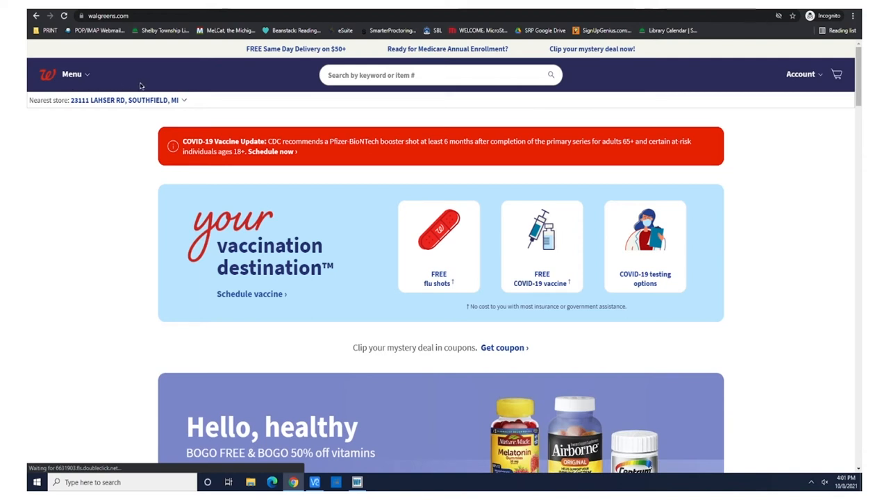
mouse_move(381, 106)
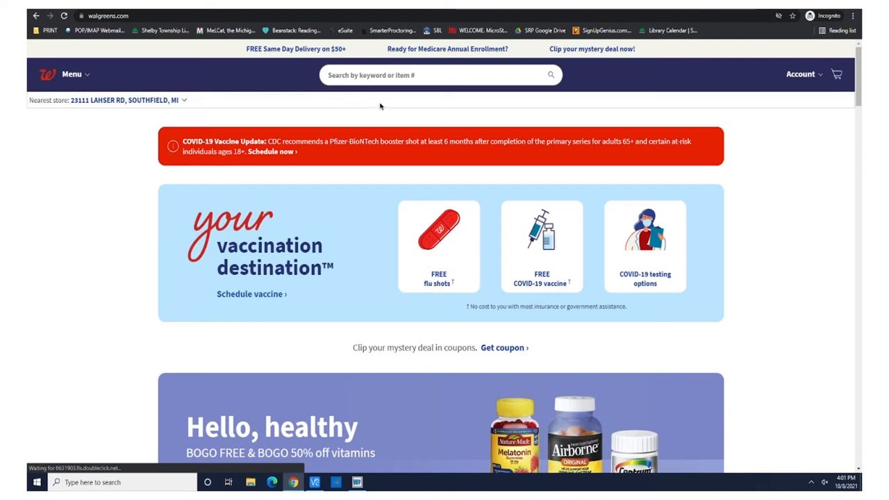
mouse_move(419, 100)
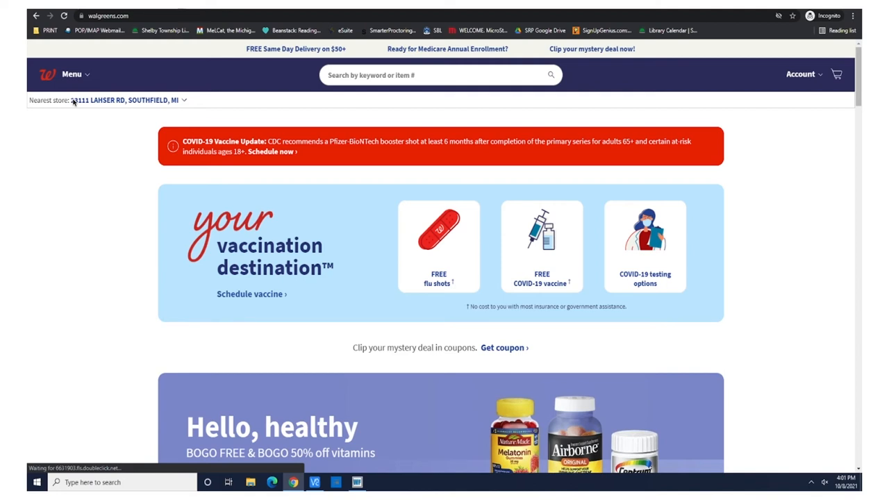
mouse_move(75, 102)
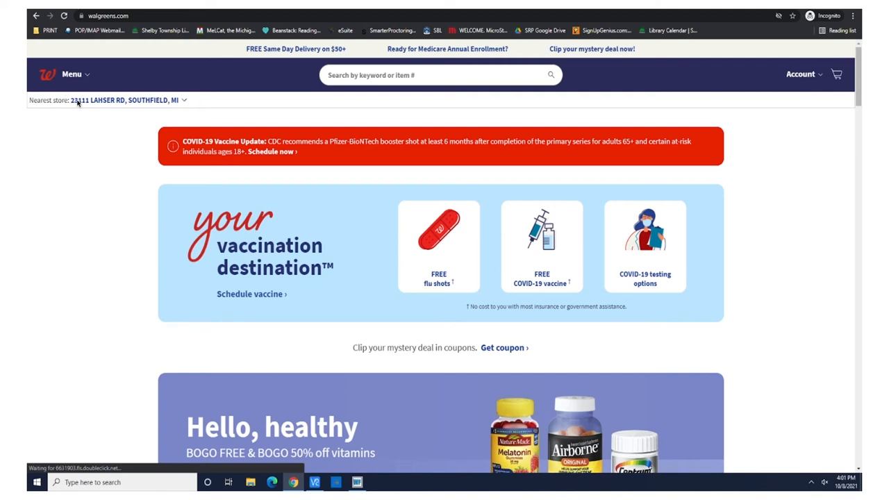
mouse_move(78, 104)
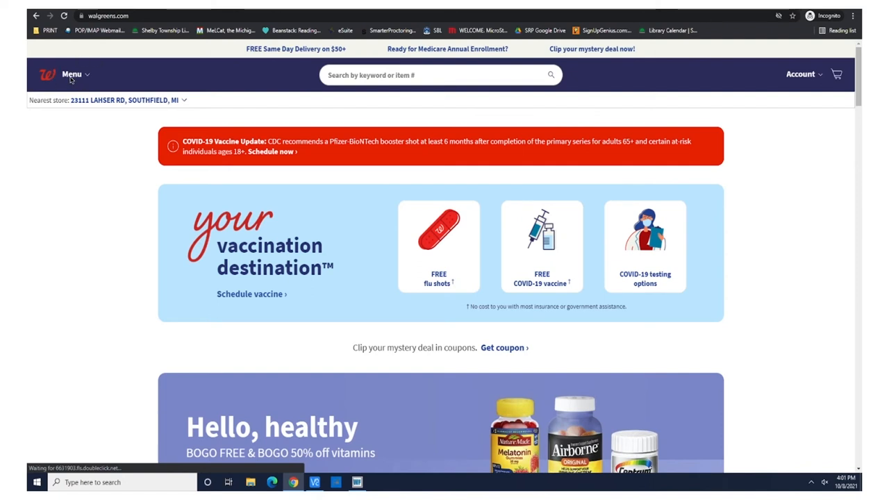
Step: Open the Walgreens site's main navigation menu from the header
left_click(72, 75)
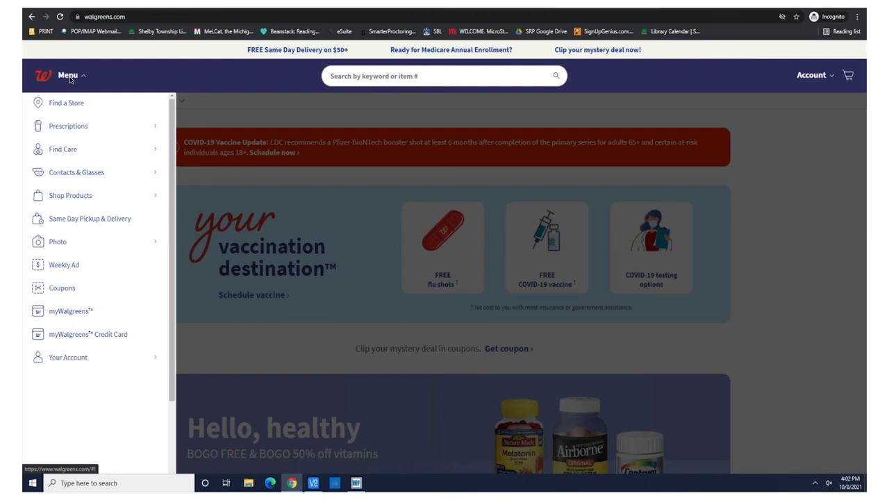
mouse_move(75, 63)
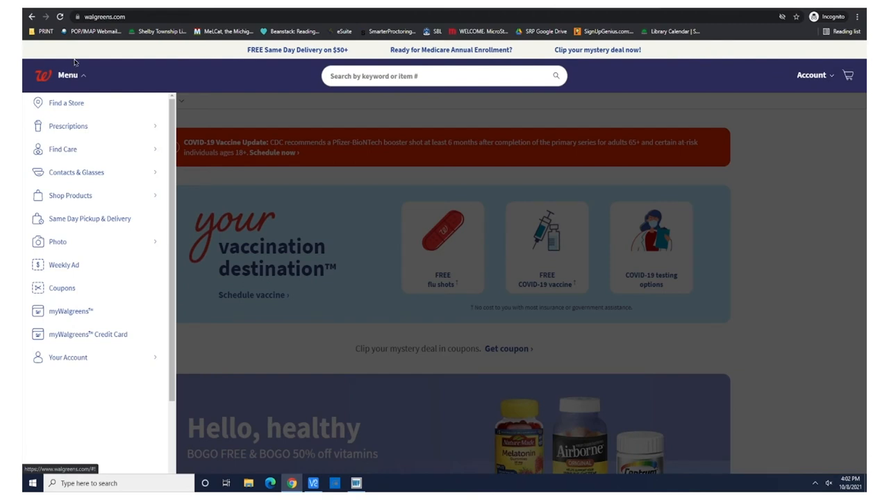
mouse_move(64, 356)
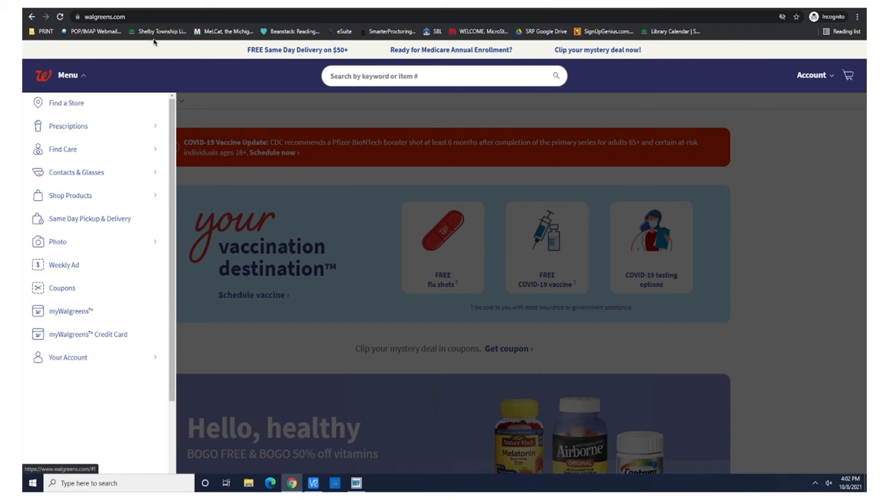
mouse_move(95, 122)
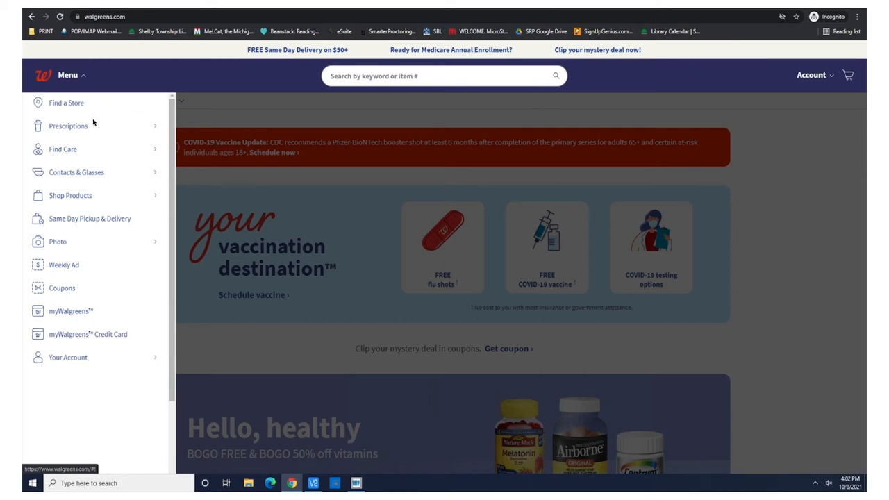
mouse_move(103, 125)
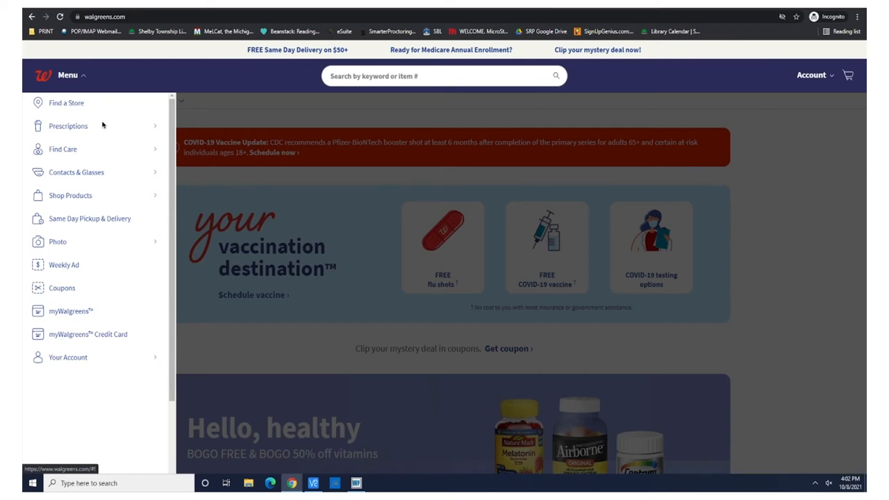
mouse_move(128, 128)
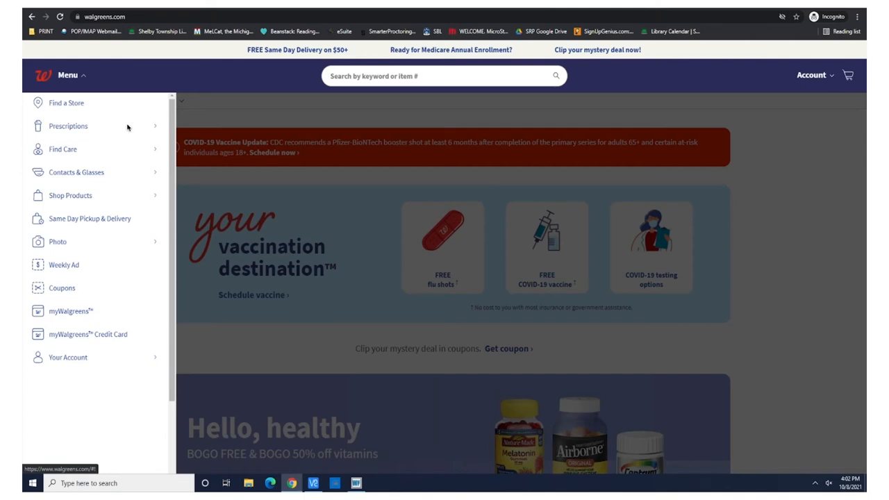
mouse_move(148, 138)
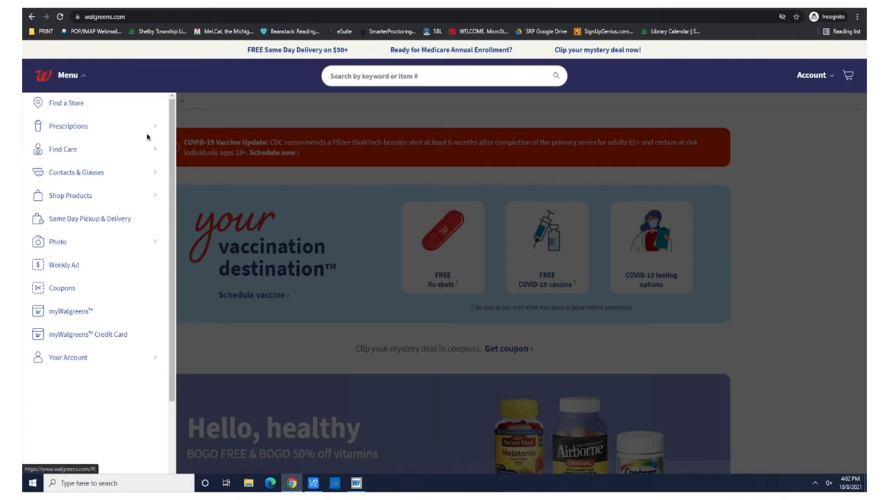
mouse_move(128, 127)
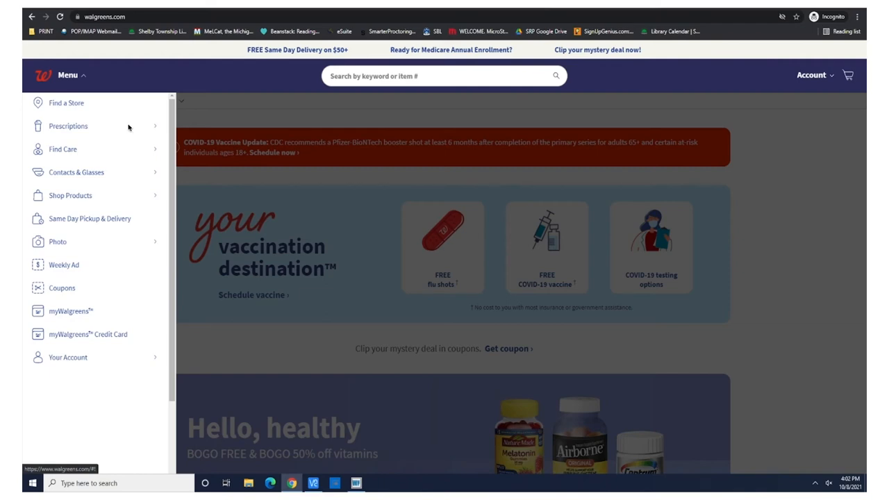
mouse_move(78, 134)
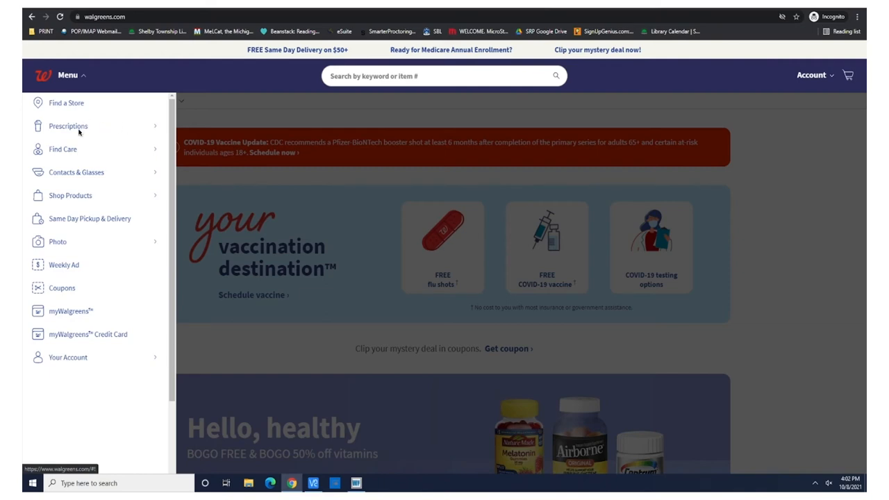
mouse_move(82, 164)
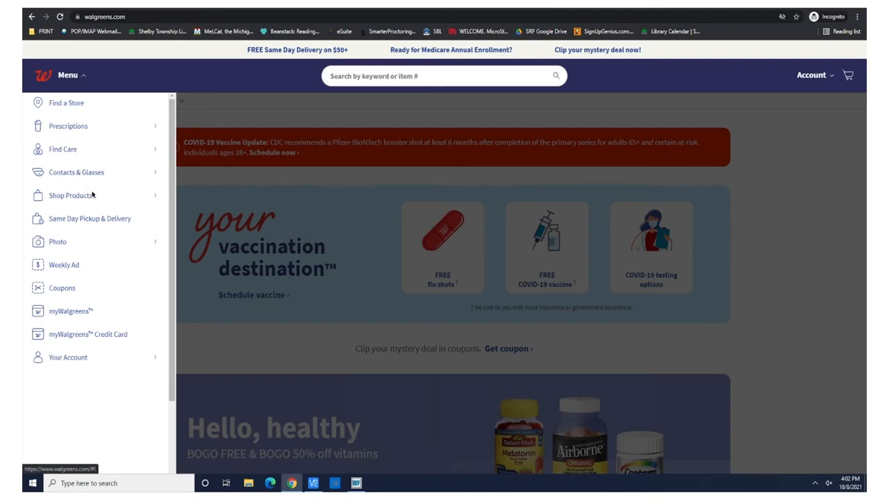
mouse_move(88, 217)
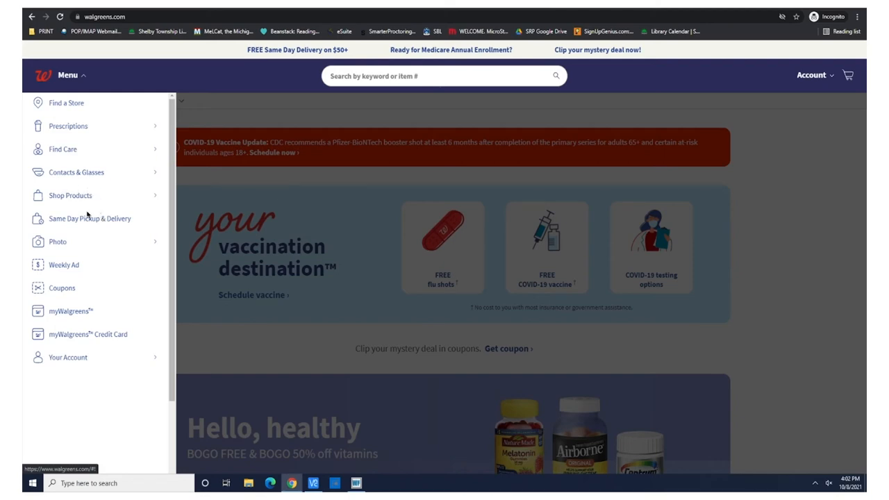
mouse_move(64, 243)
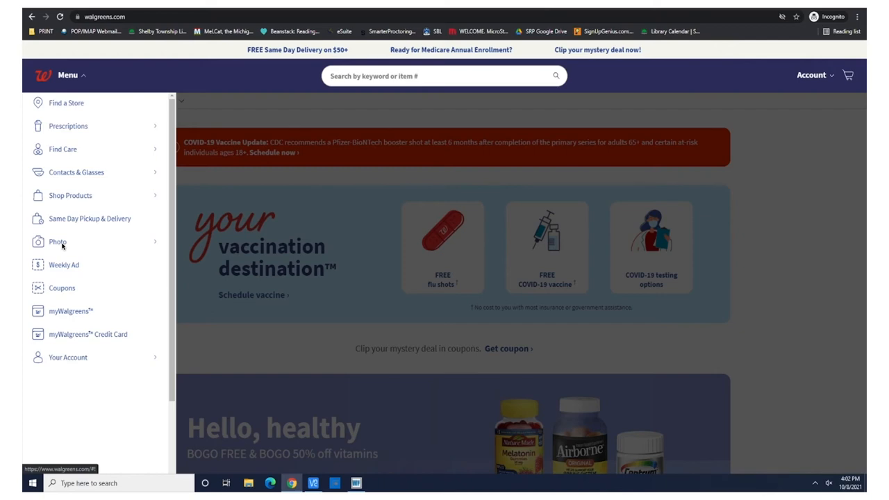
Step: Expand the Photo section to list Photo Home, Prints and Canvas & Décor
left_click(58, 241)
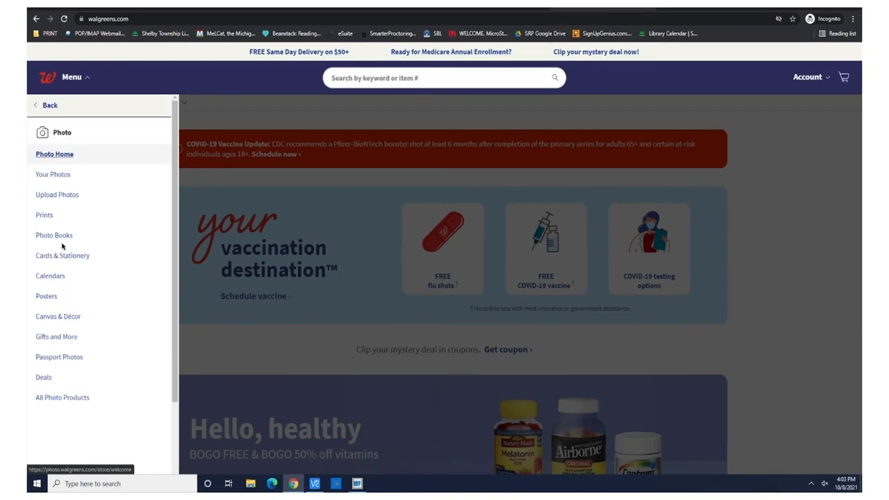
mouse_move(75, 163)
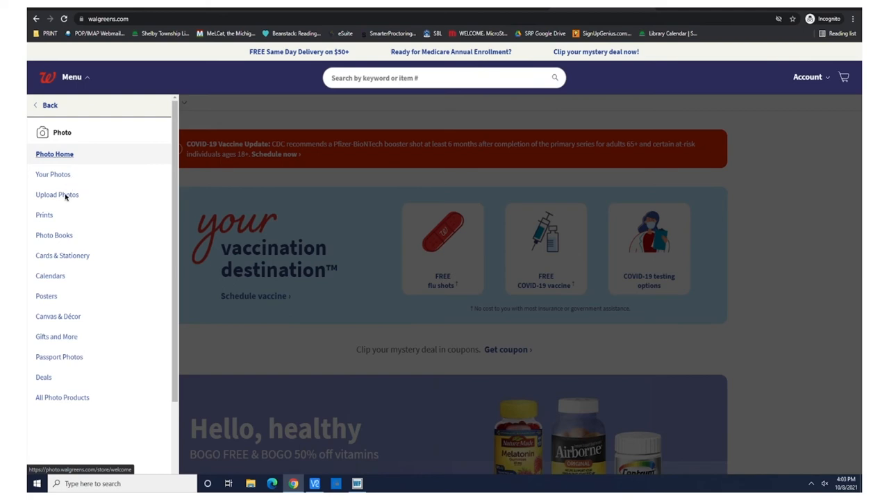
mouse_move(67, 197)
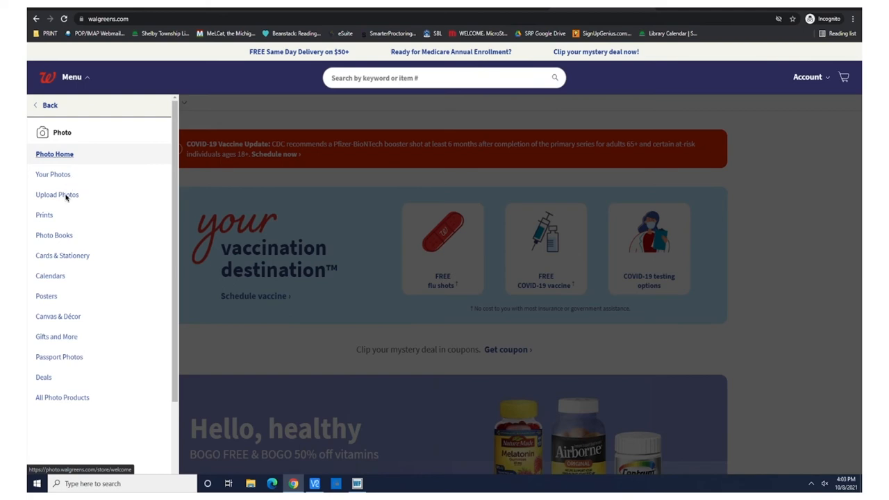
mouse_move(72, 197)
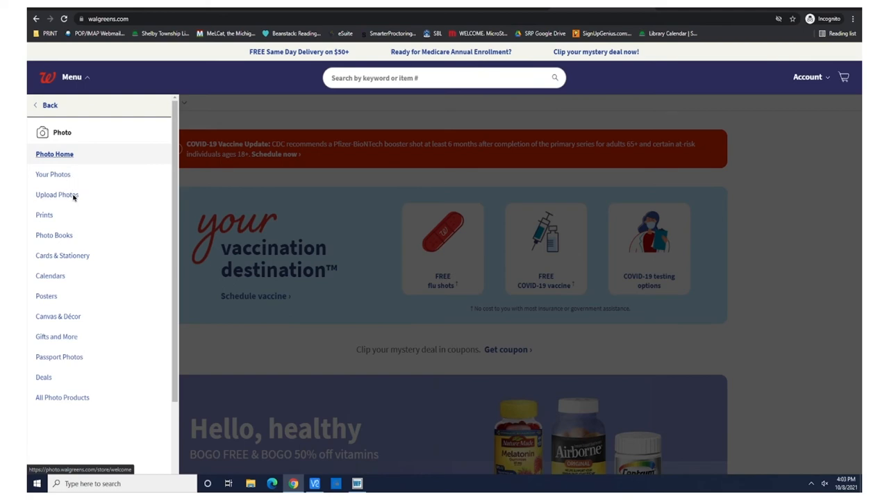
mouse_move(61, 214)
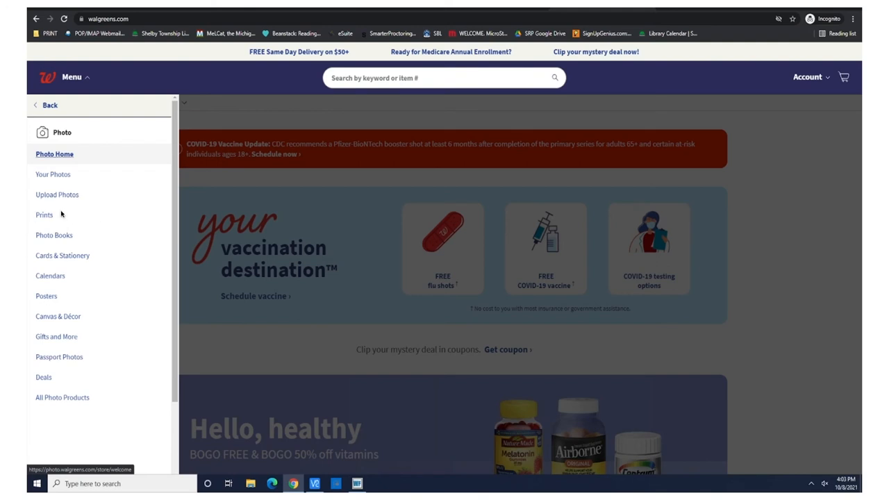
mouse_move(81, 222)
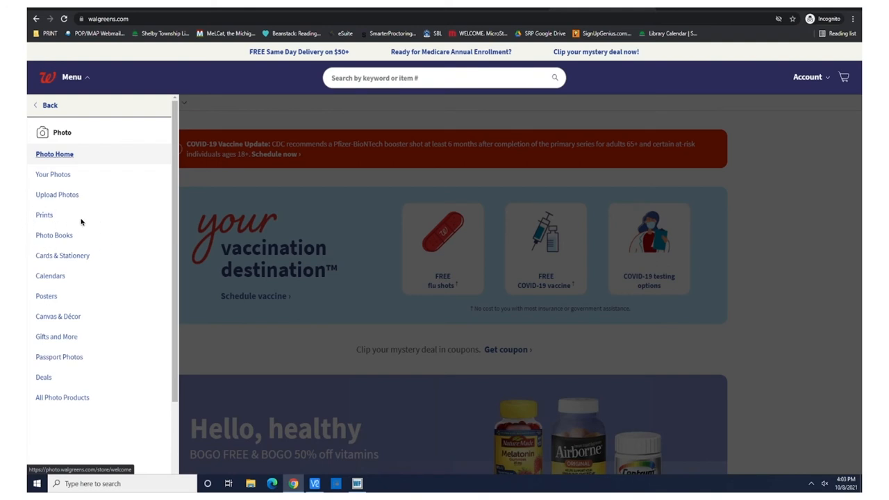
mouse_move(33, 281)
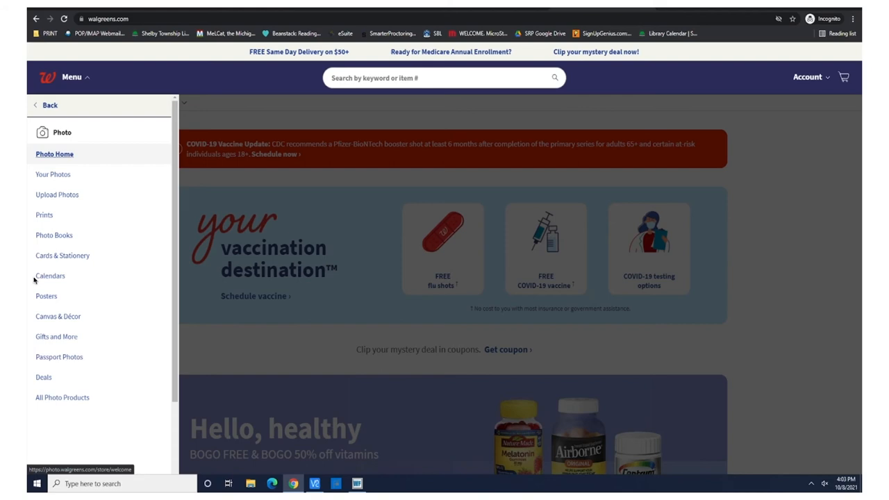
mouse_move(12, 264)
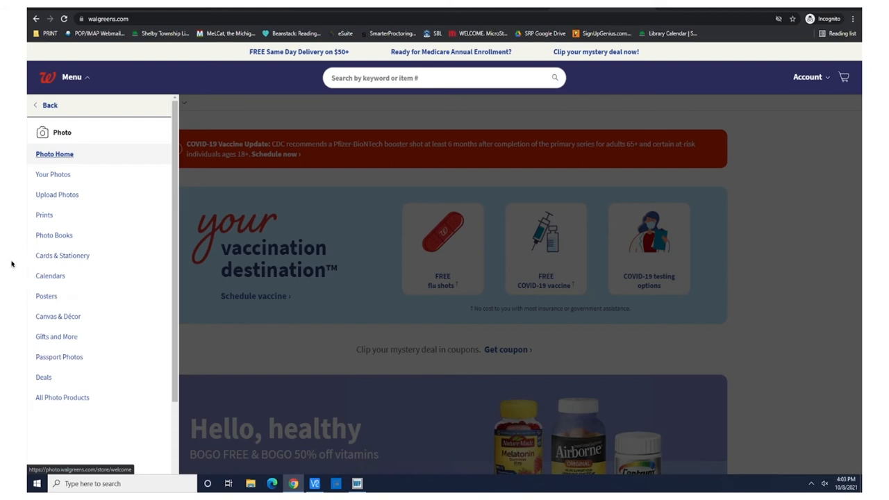
mouse_move(47, 242)
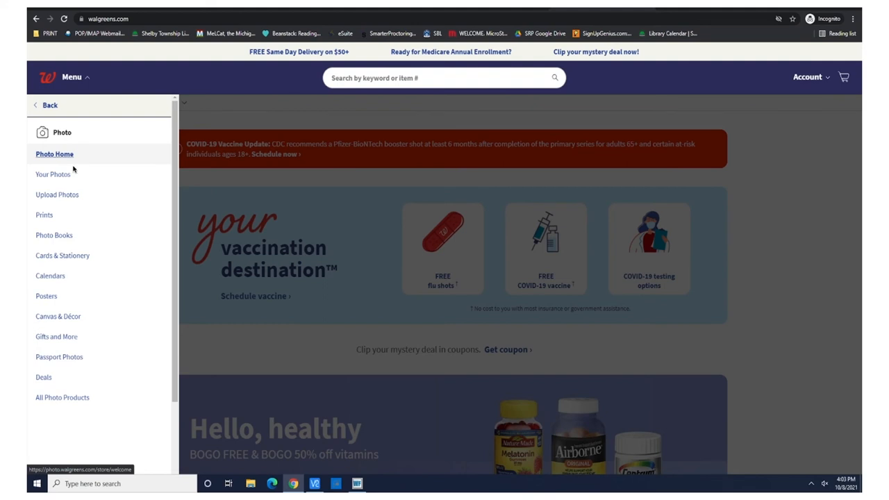
mouse_move(73, 169)
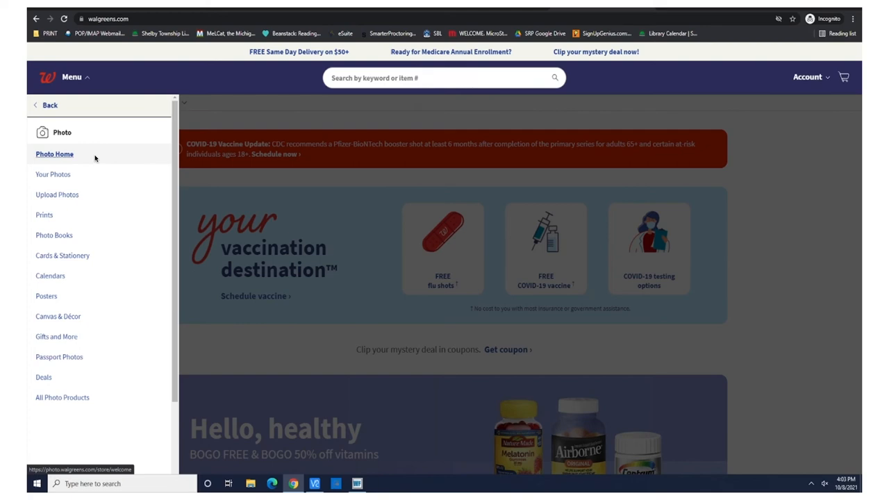
Step: Go to the Walgreens Photo home page with its wall décor promotion
left_click(54, 152)
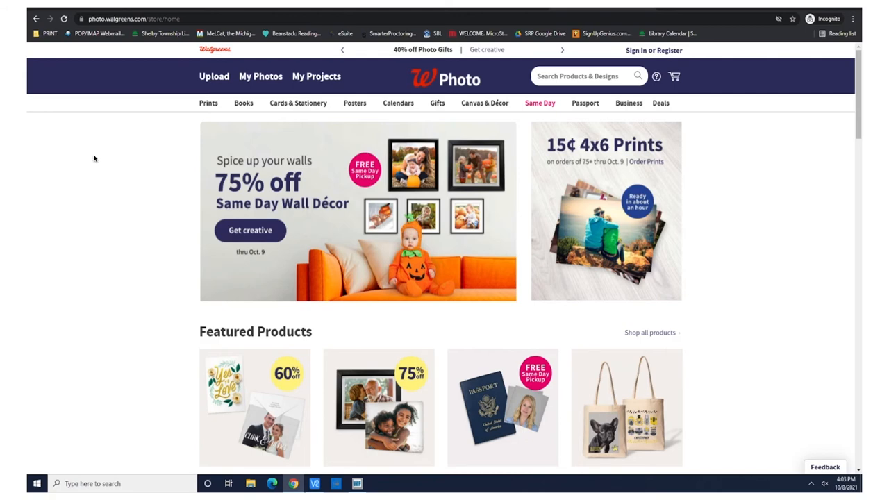
mouse_move(127, 143)
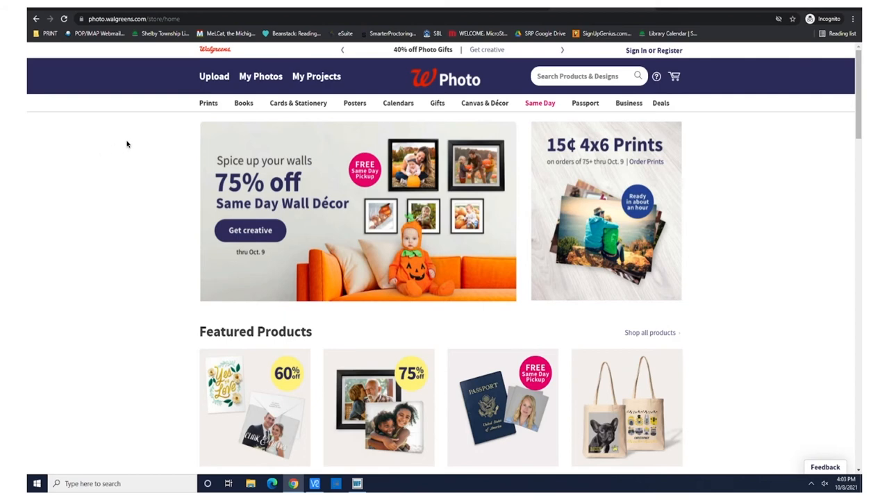
mouse_move(206, 114)
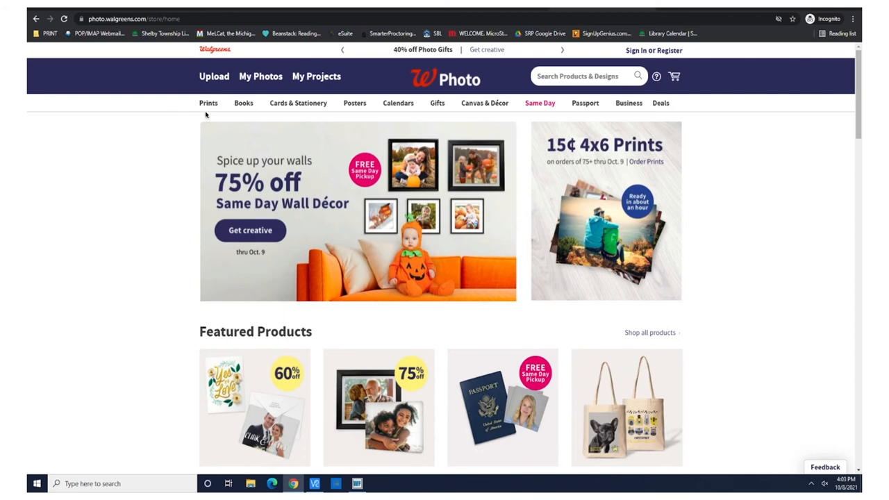
mouse_move(287, 106)
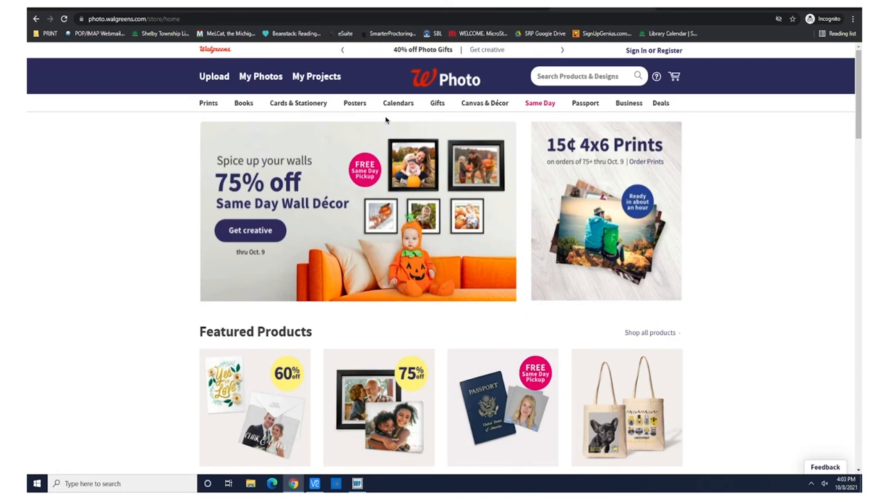
mouse_move(420, 118)
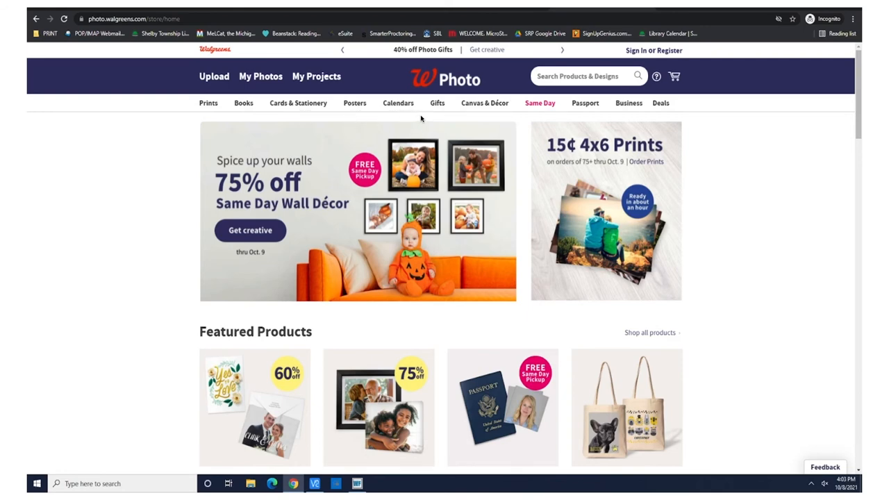
mouse_move(495, 155)
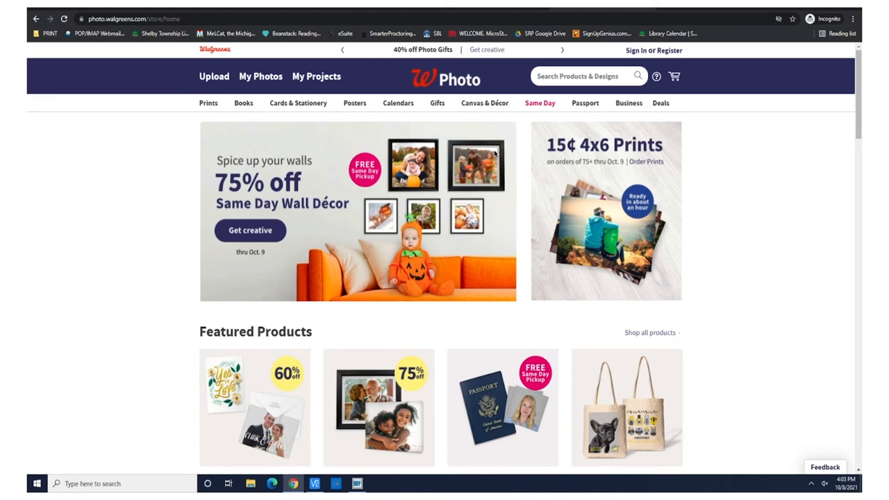
mouse_move(545, 103)
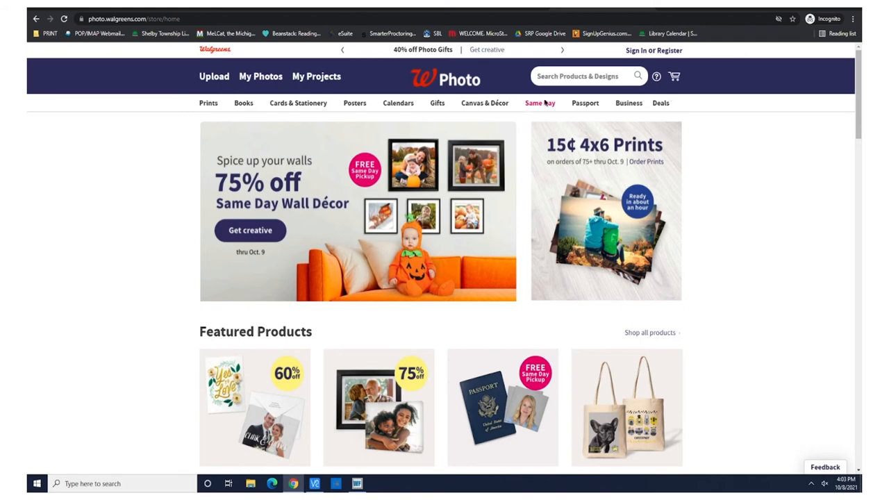
mouse_move(540, 106)
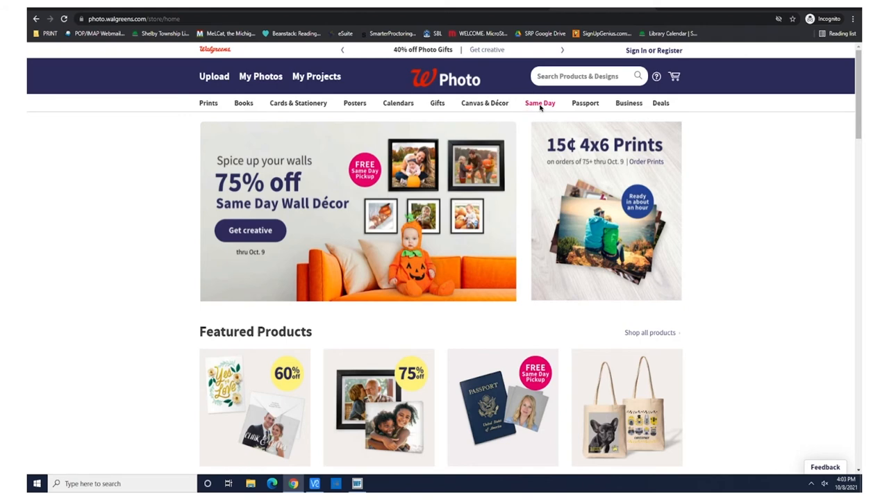
mouse_move(542, 110)
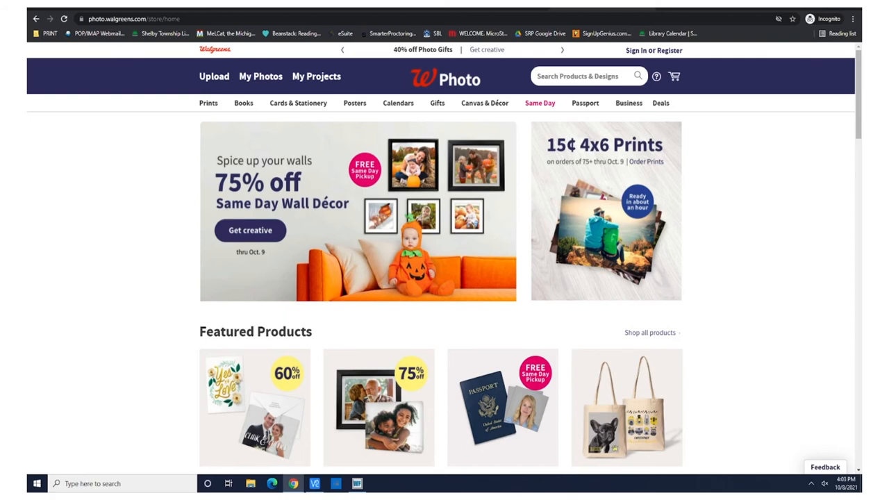
mouse_move(521, 270)
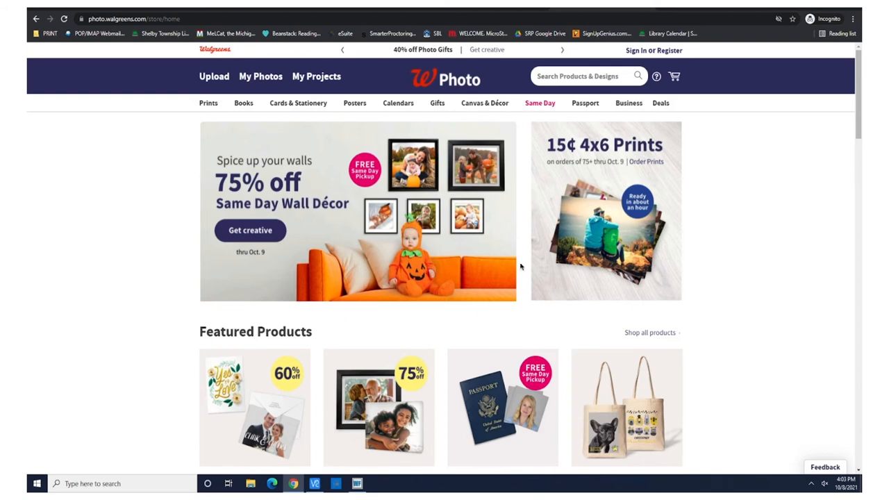
mouse_move(606, 303)
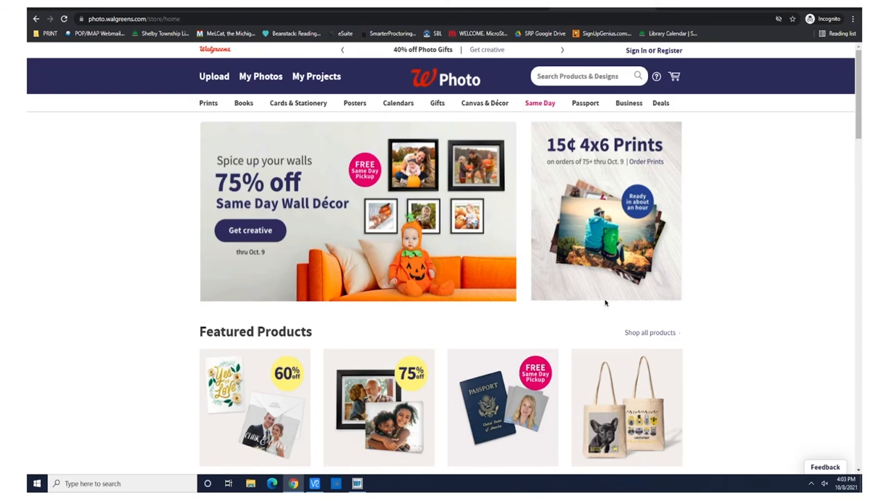
mouse_move(728, 332)
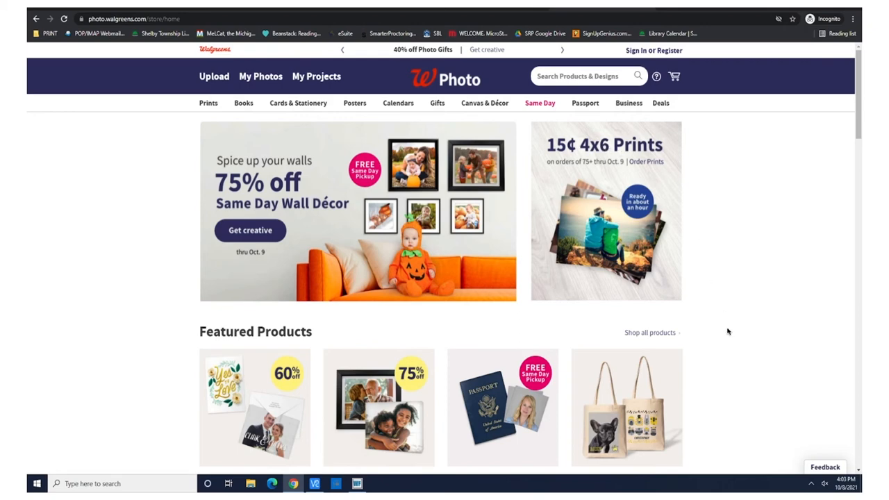
mouse_move(636, 269)
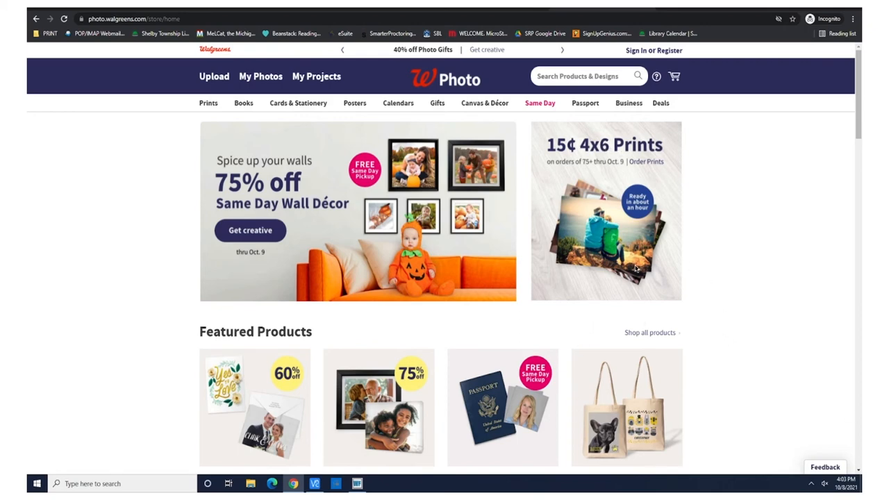
mouse_move(420, 247)
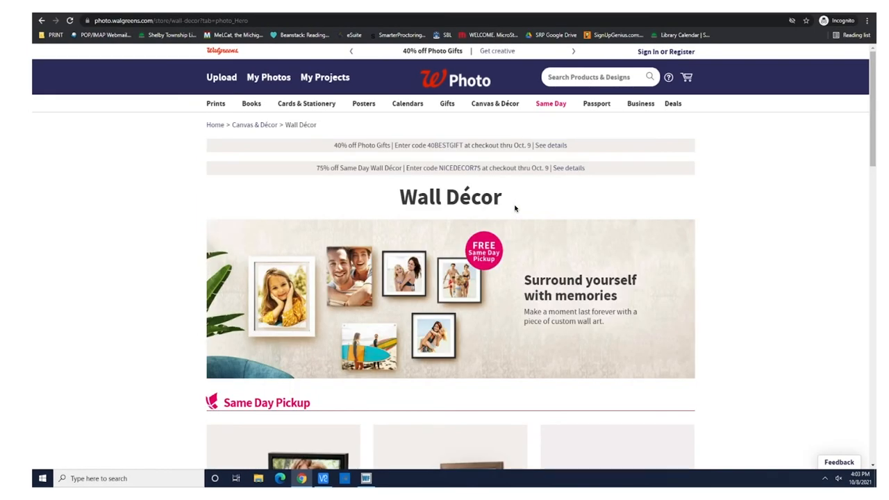
mouse_move(521, 211)
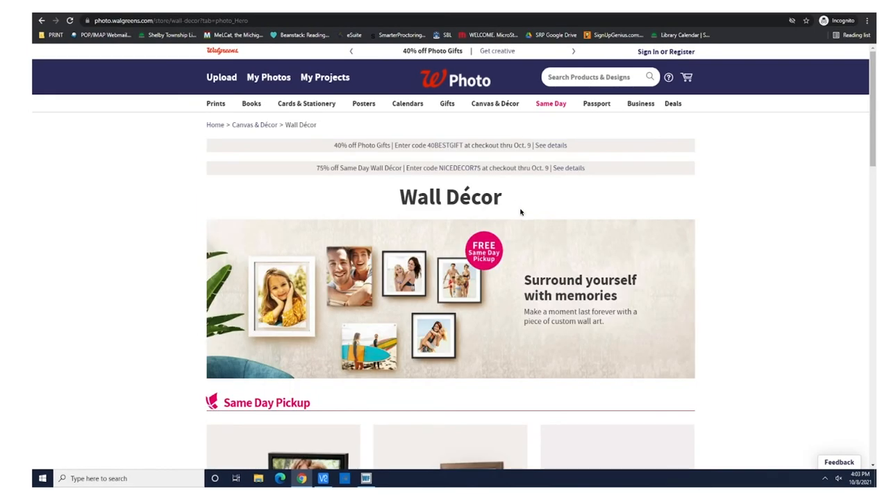
mouse_move(786, 311)
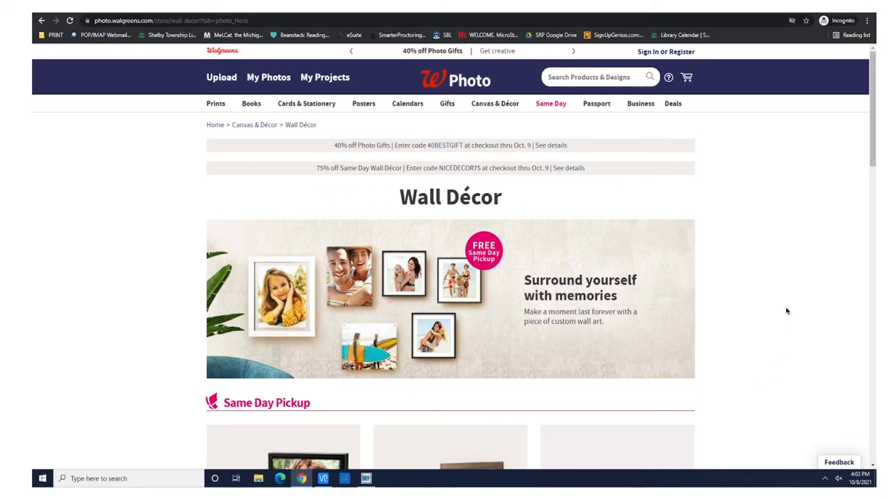
mouse_move(399, 139)
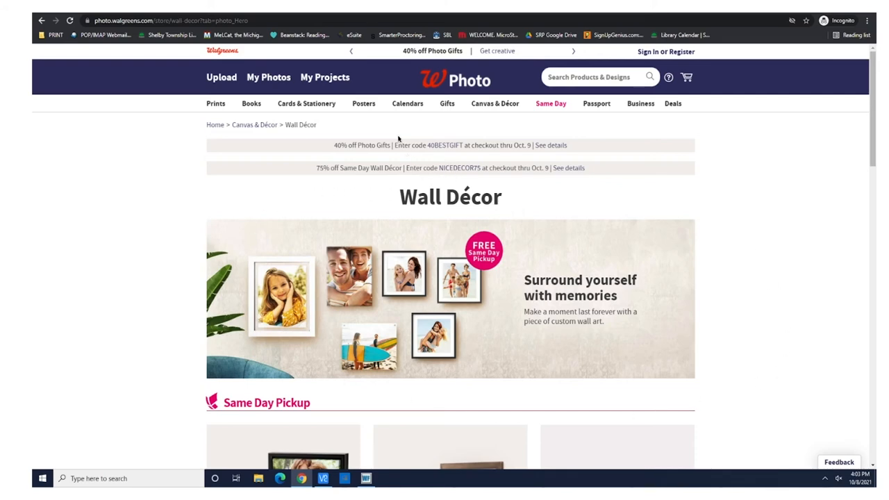
mouse_move(378, 172)
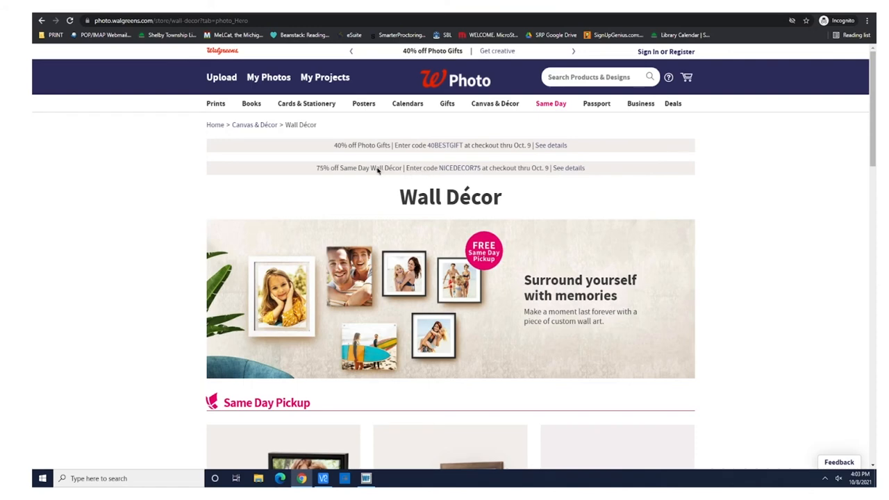
mouse_move(448, 175)
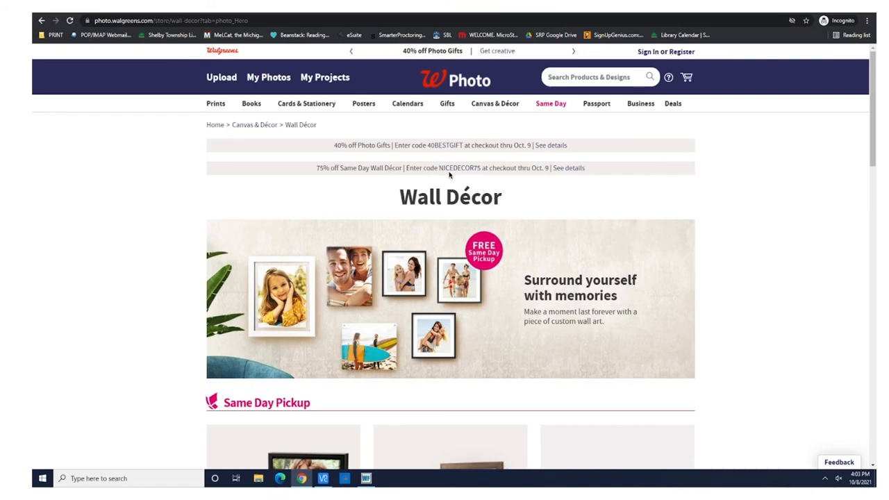
mouse_move(478, 178)
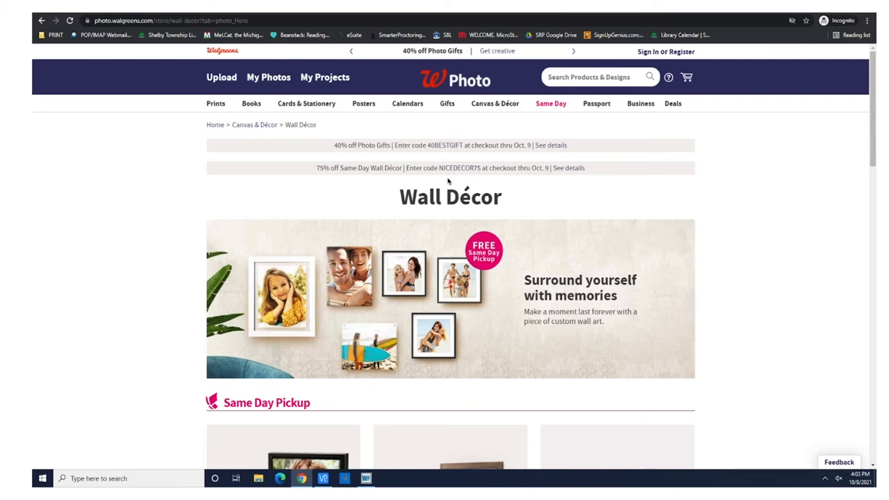
mouse_move(410, 156)
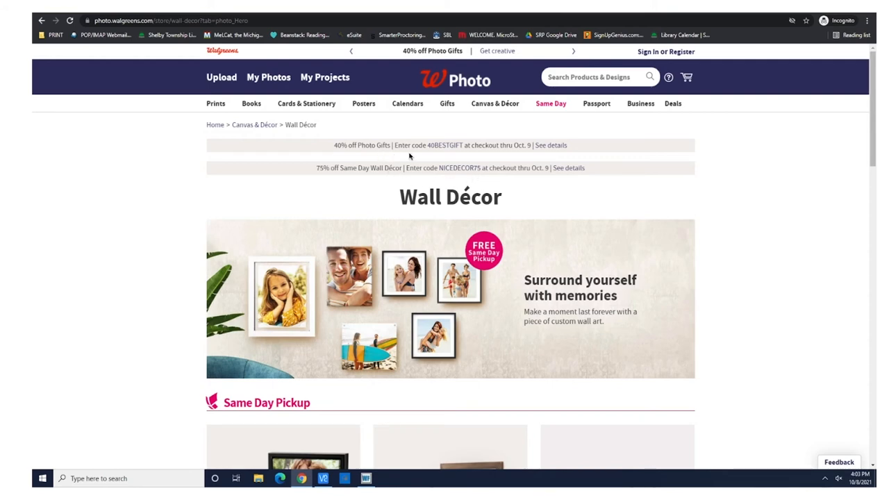
mouse_move(447, 155)
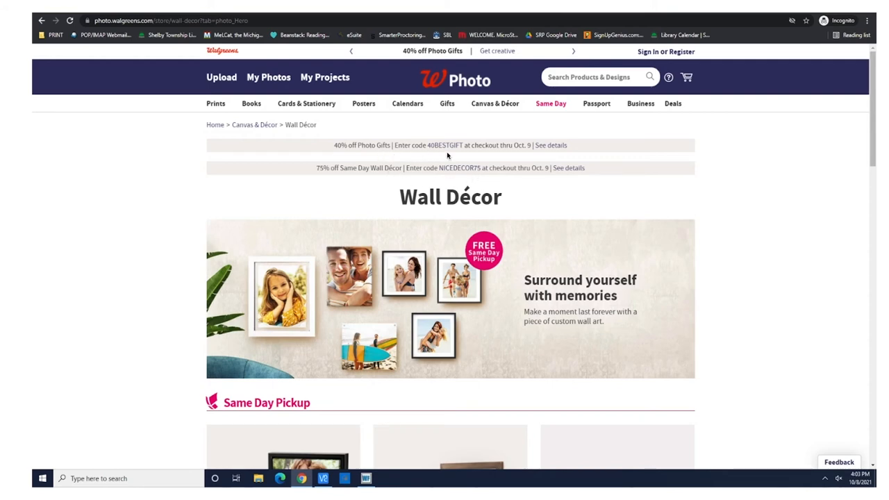
mouse_move(521, 130)
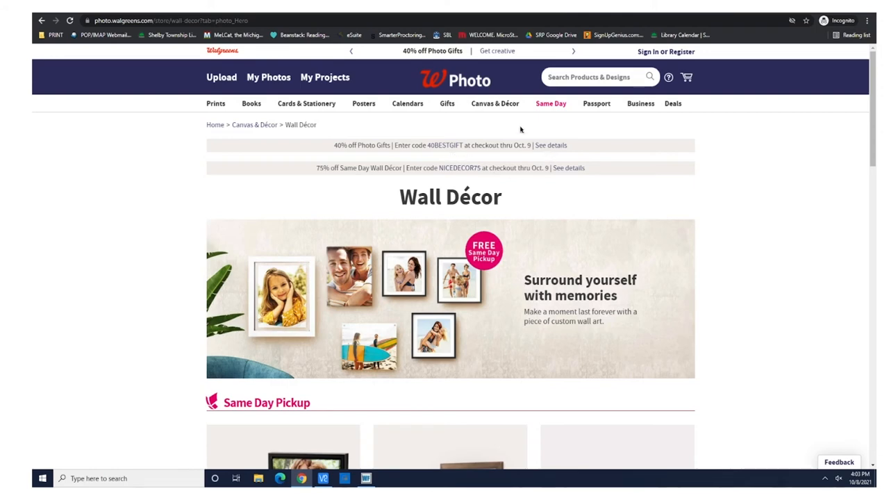
mouse_move(514, 177)
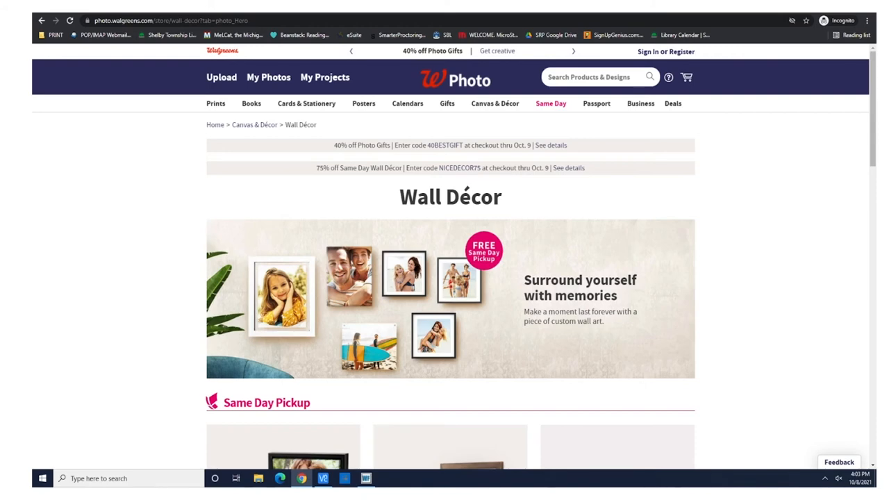
mouse_move(470, 277)
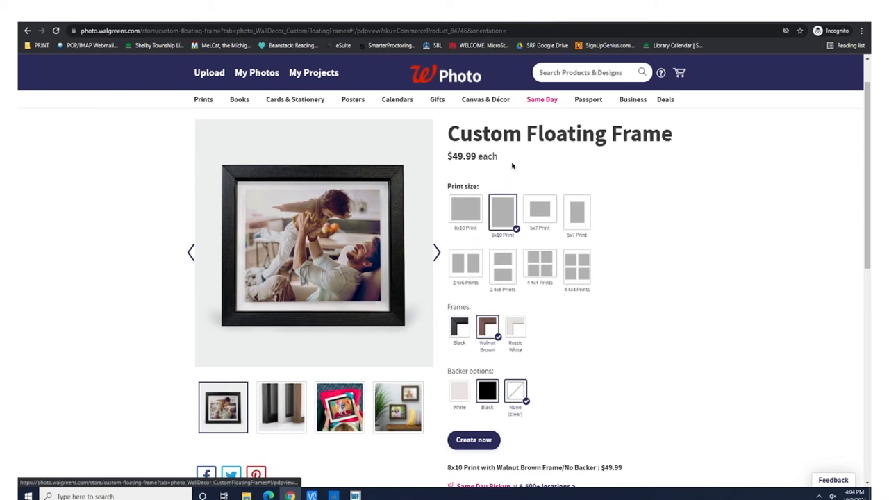
mouse_move(500, 183)
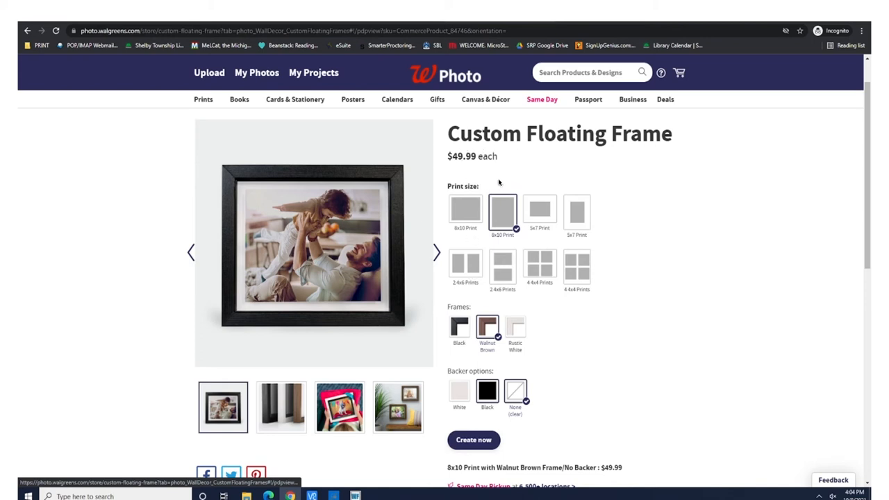
mouse_move(479, 182)
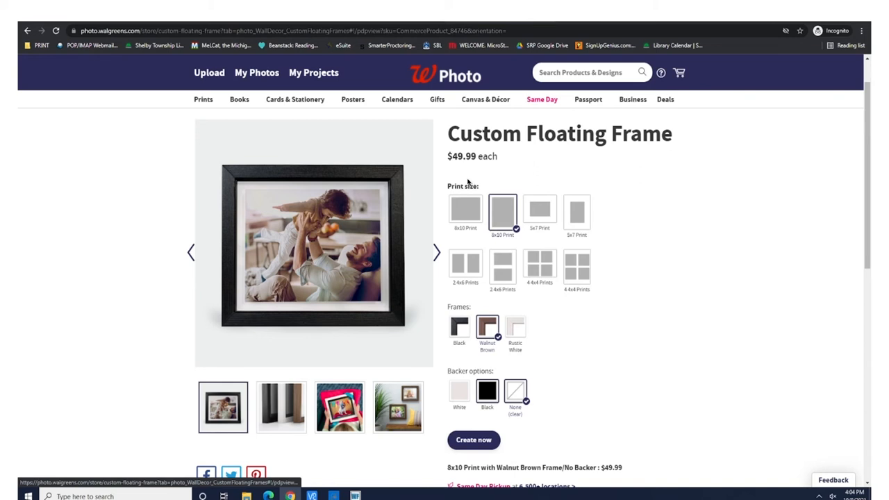
mouse_move(449, 214)
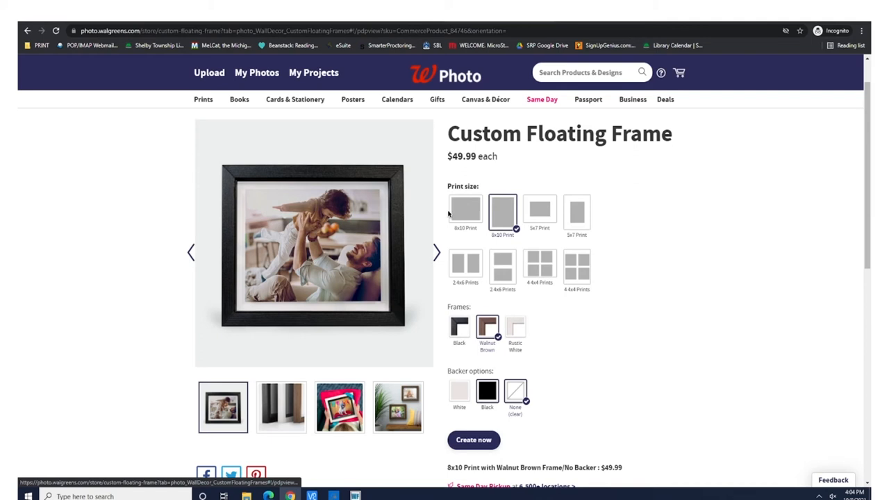
mouse_move(467, 220)
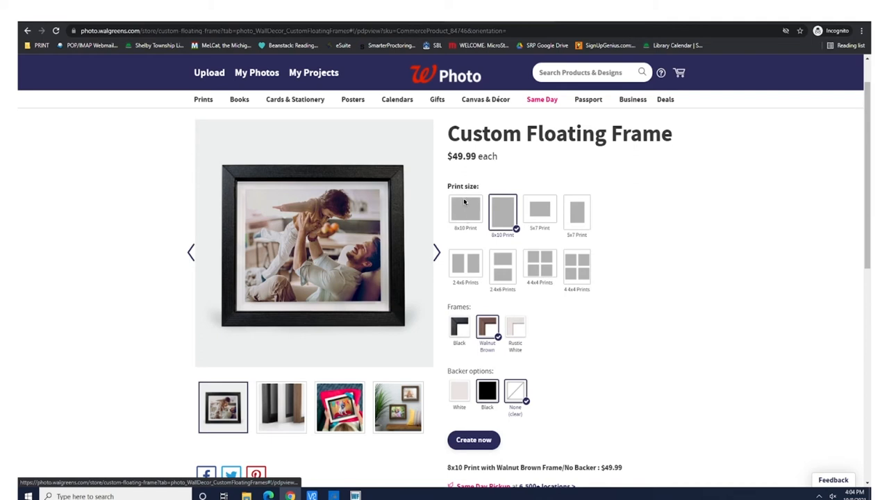
mouse_move(498, 213)
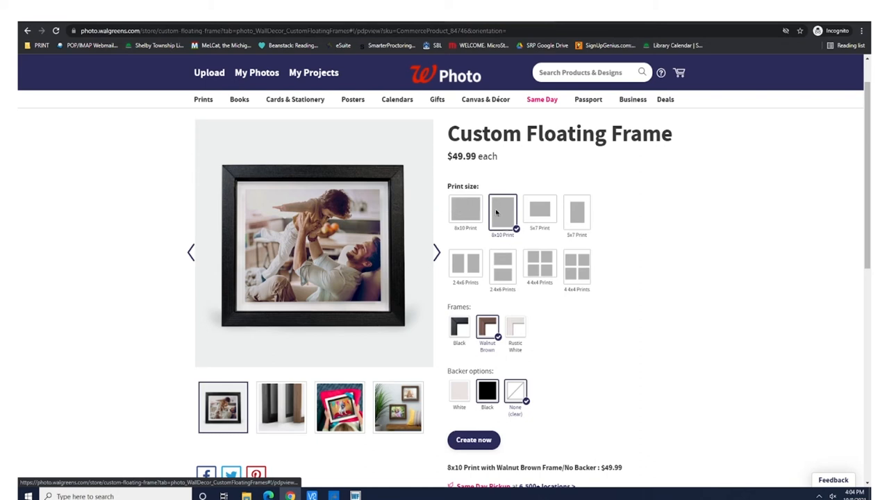
mouse_move(508, 243)
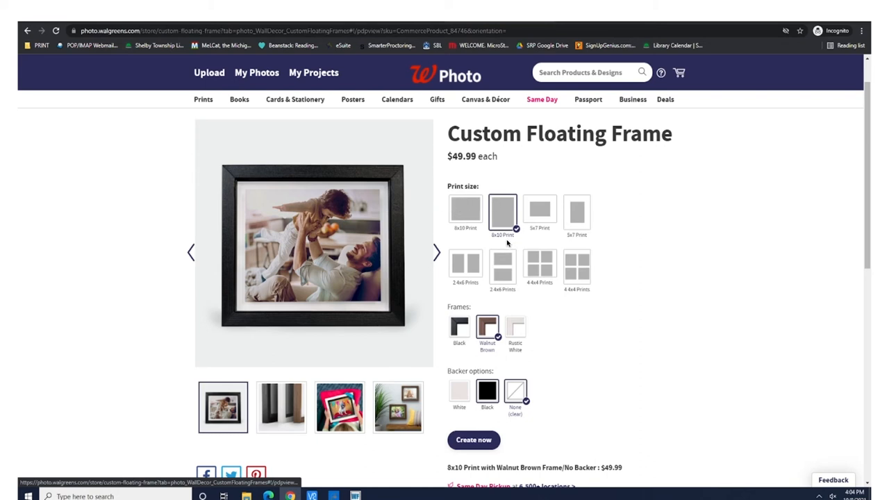
mouse_move(459, 314)
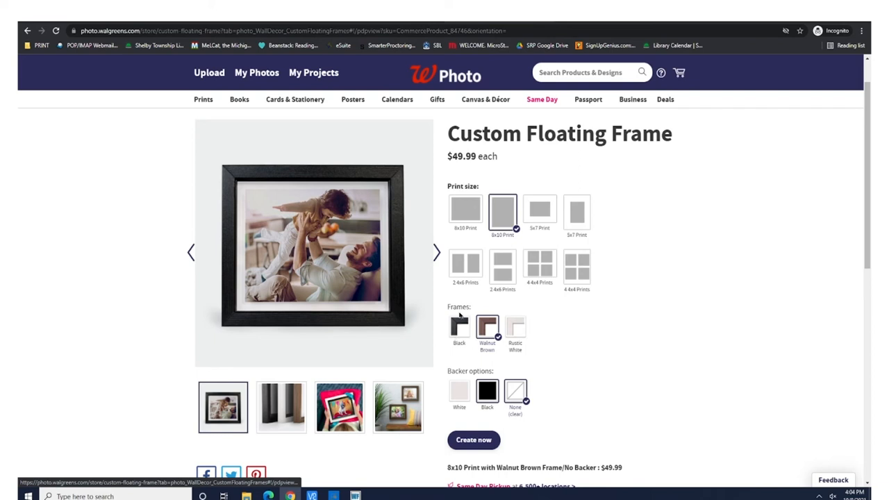
mouse_move(464, 314)
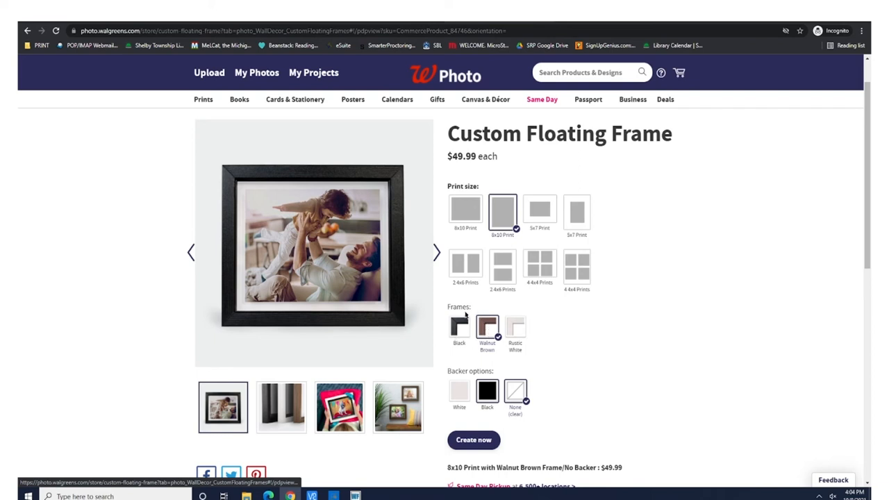
mouse_move(467, 433)
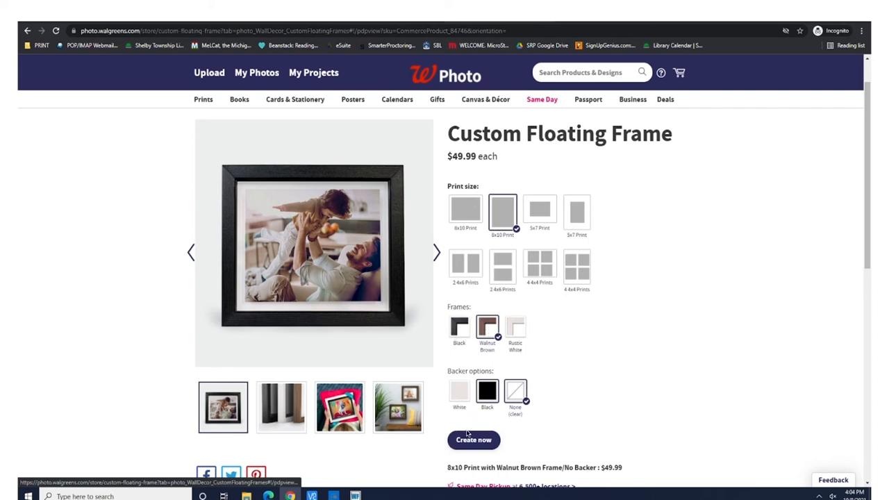
mouse_move(556, 378)
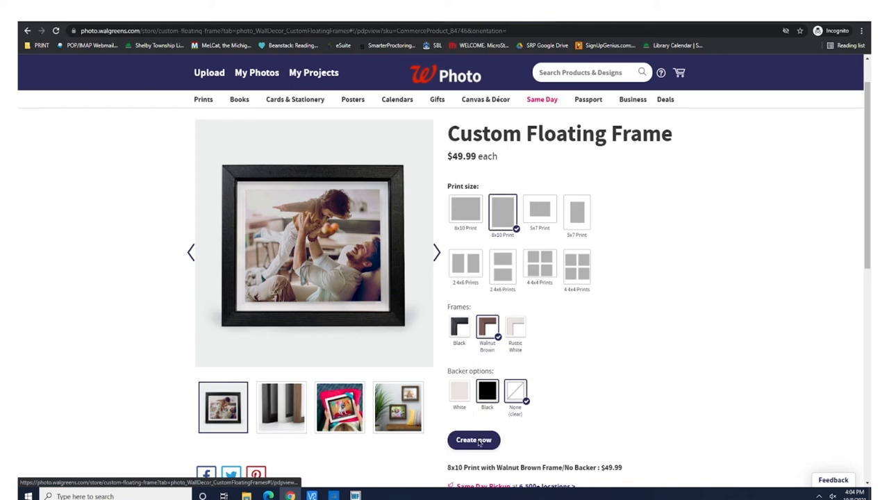
Step: Start the custom floating frame project via Create now, reaching the sign-in page
left_click(472, 439)
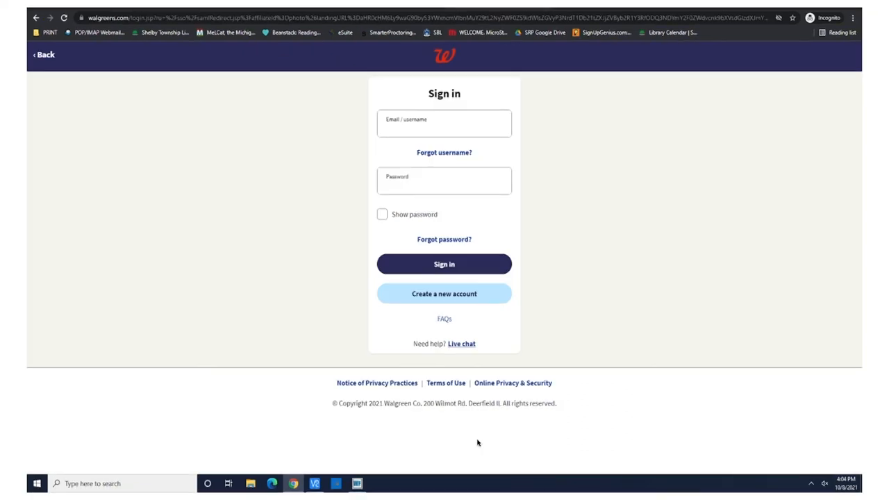
mouse_move(478, 453)
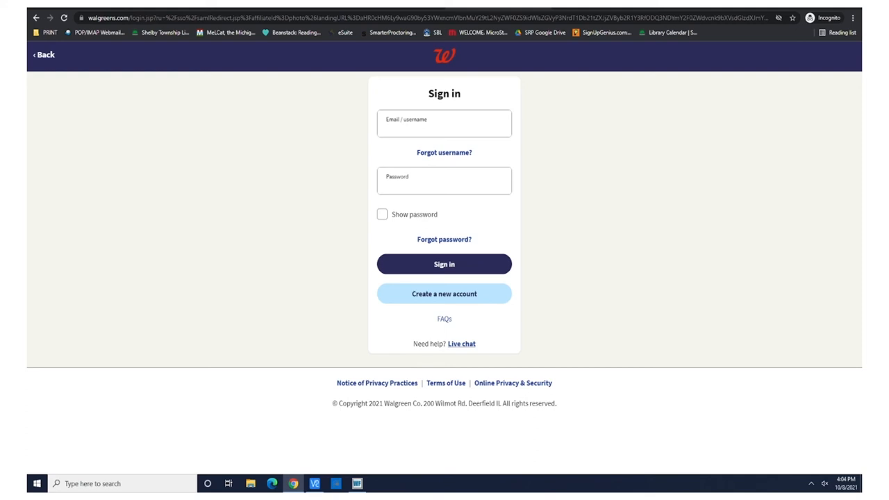
mouse_move(481, 295)
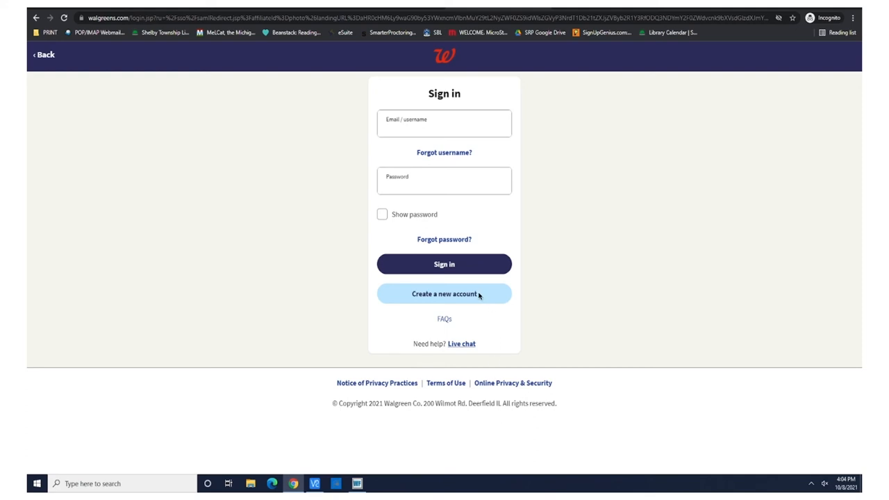
mouse_move(480, 297)
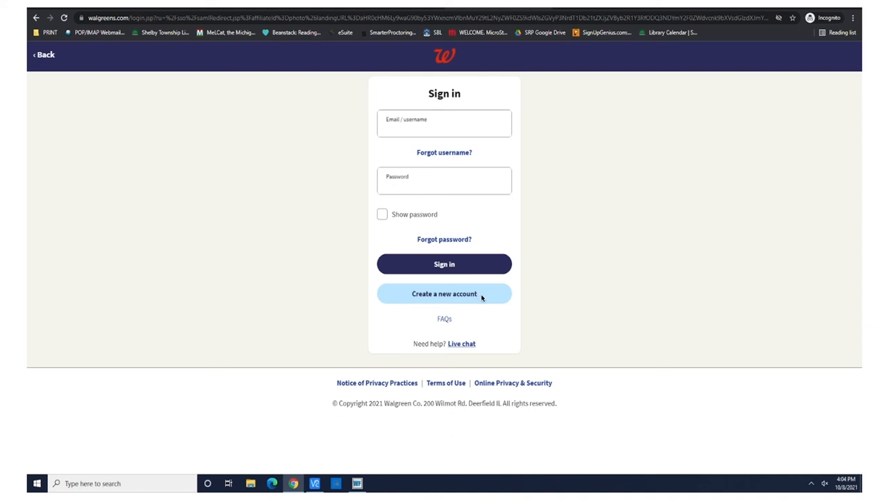
Step: Begin creating a new Walgreens.com account from the sign-in page
left_click(445, 294)
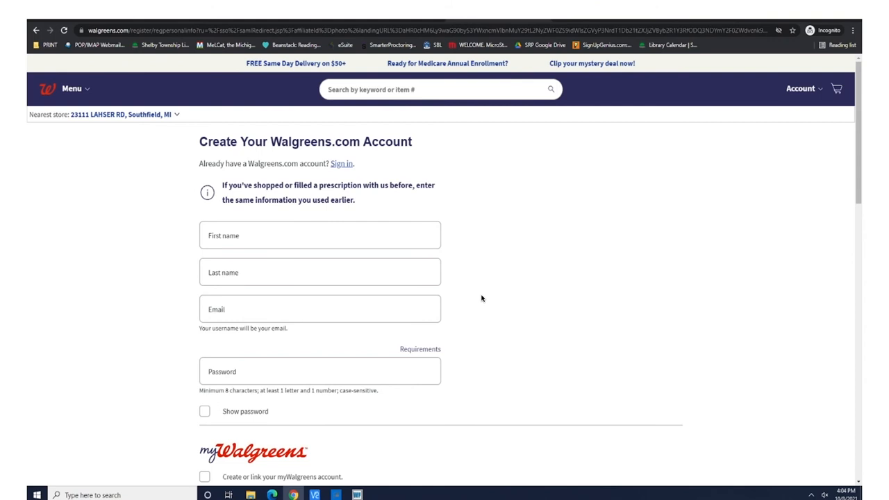
mouse_move(483, 298)
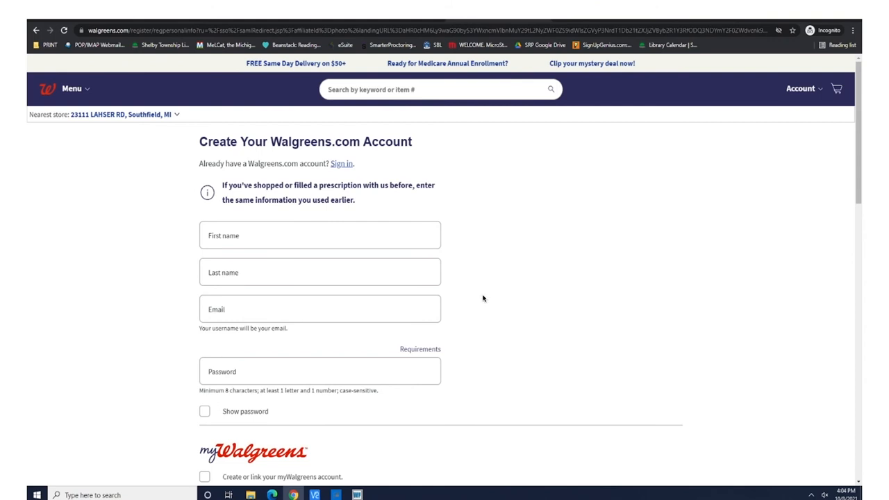
mouse_move(431, 249)
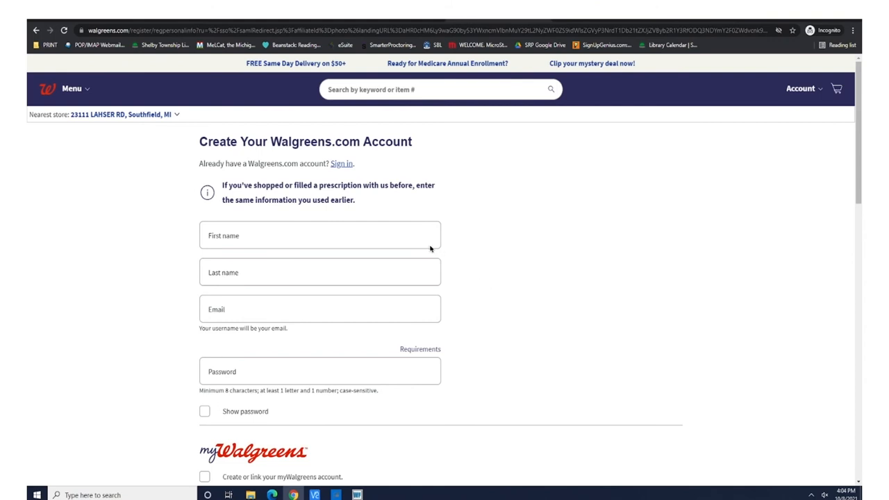
mouse_move(425, 295)
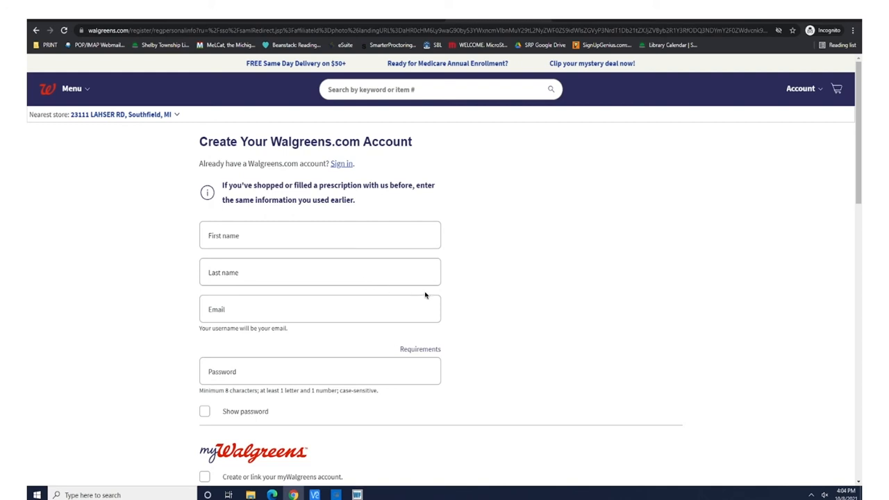
mouse_move(413, 305)
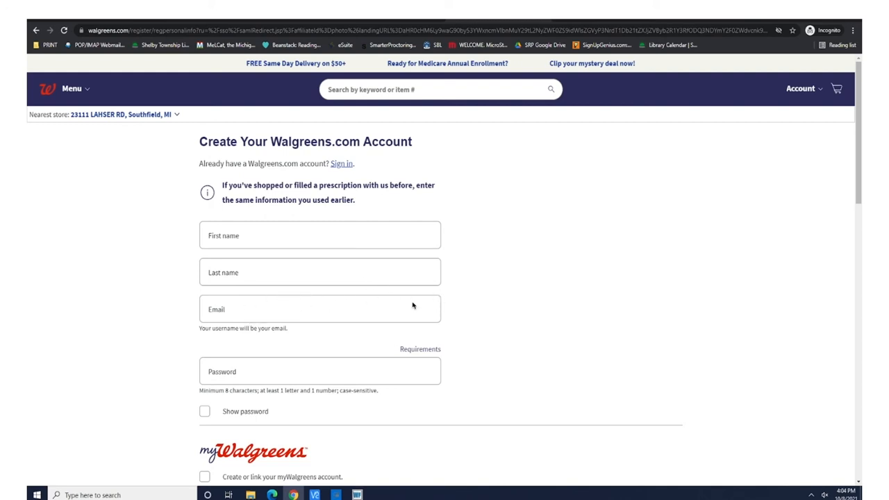
mouse_move(282, 362)
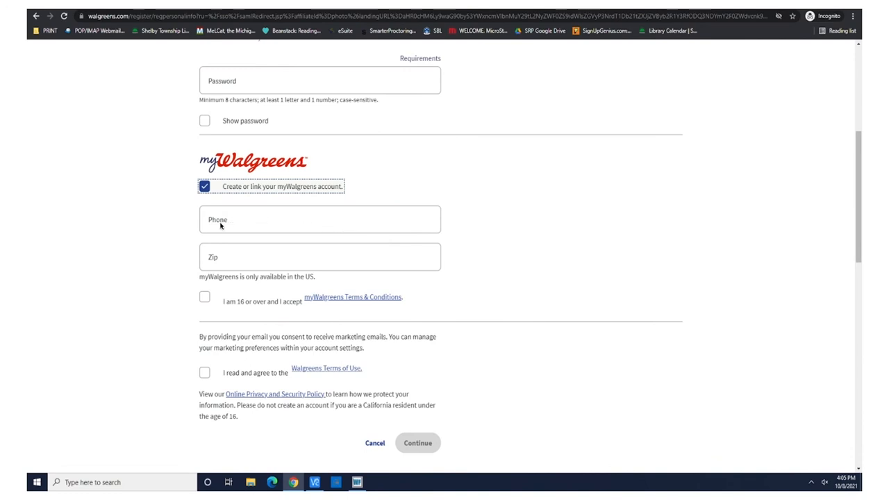
mouse_move(392, 266)
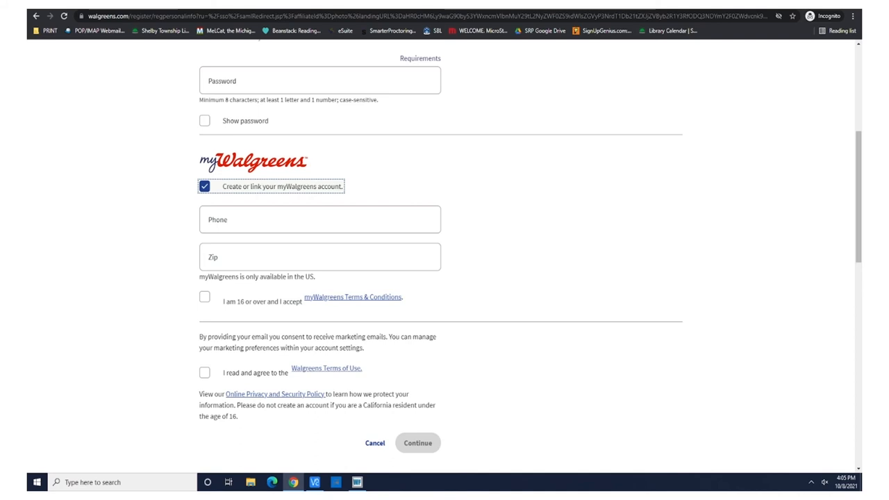
mouse_move(410, 331)
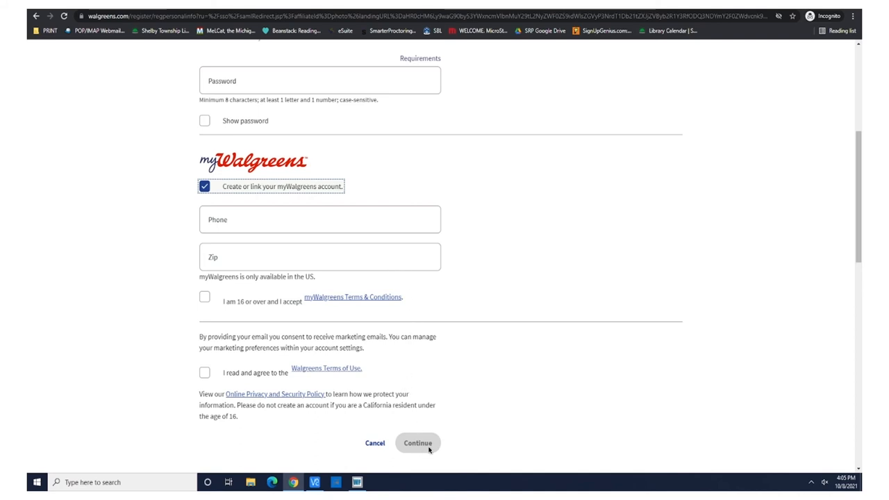
Step: Submit the registration and request a texted phone verification code
left_click(417, 443)
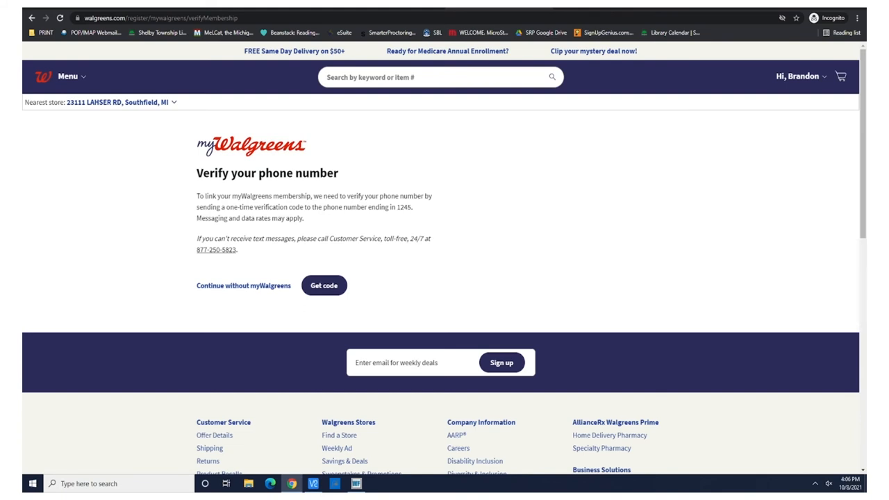
left_click(324, 286)
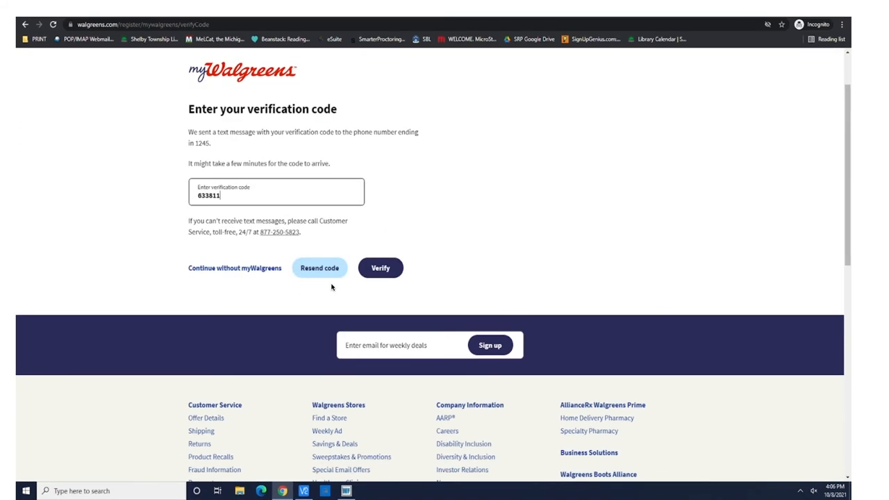
mouse_move(328, 226)
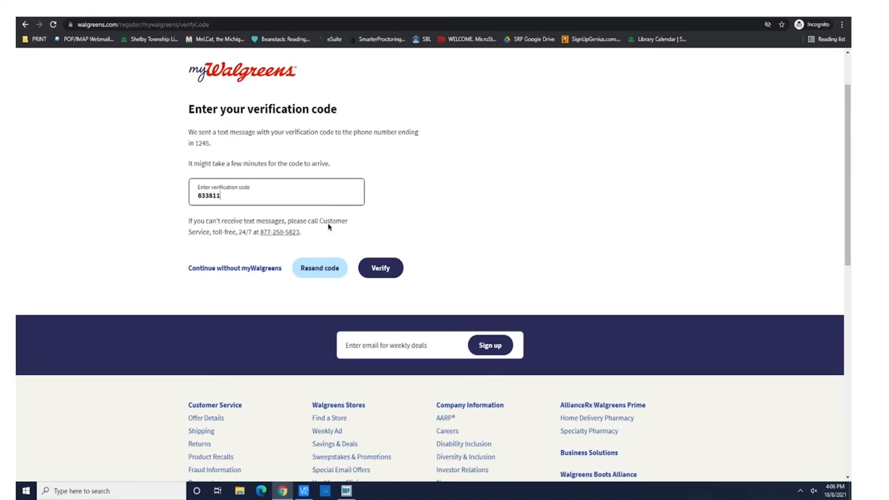
mouse_move(329, 227)
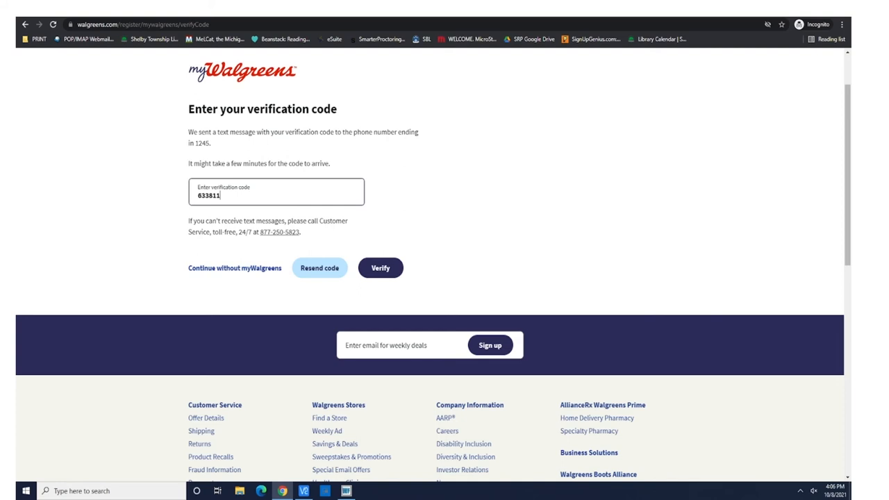
mouse_move(273, 242)
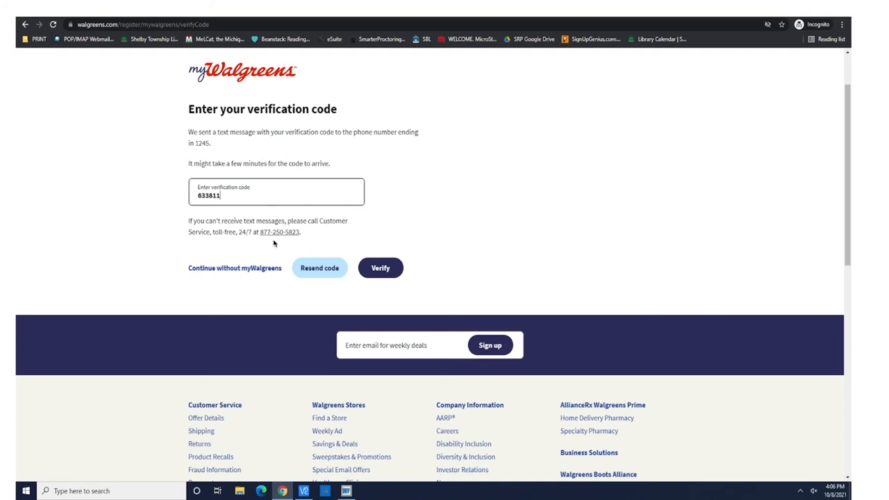
mouse_move(289, 194)
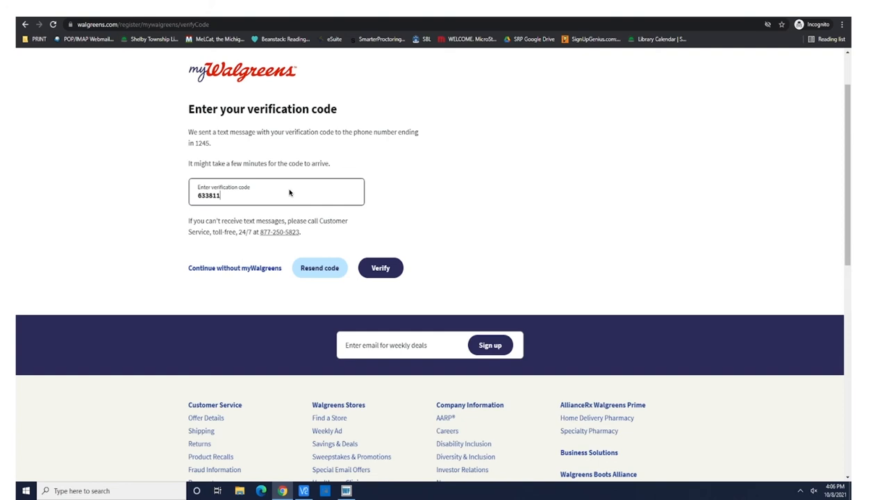
mouse_move(248, 266)
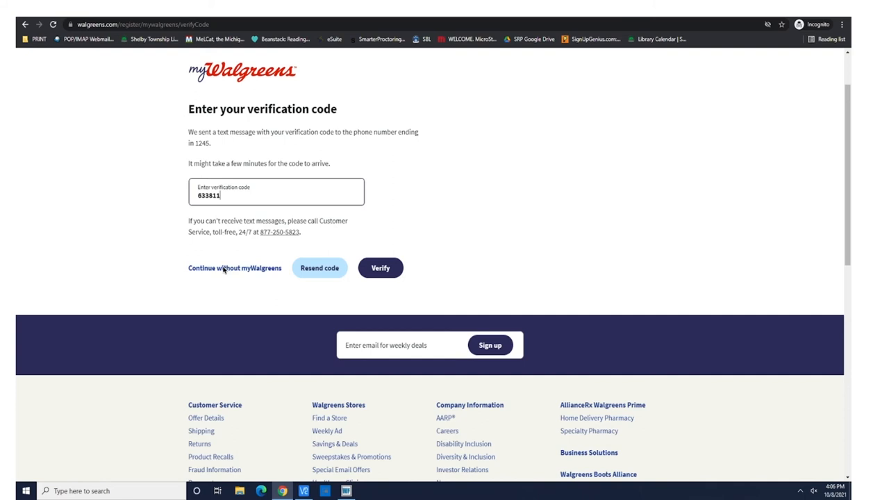
mouse_move(225, 273)
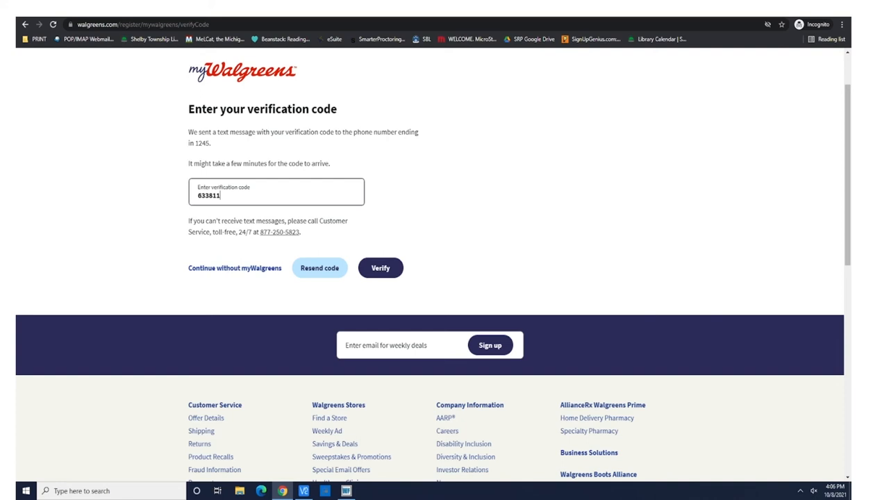
mouse_move(234, 270)
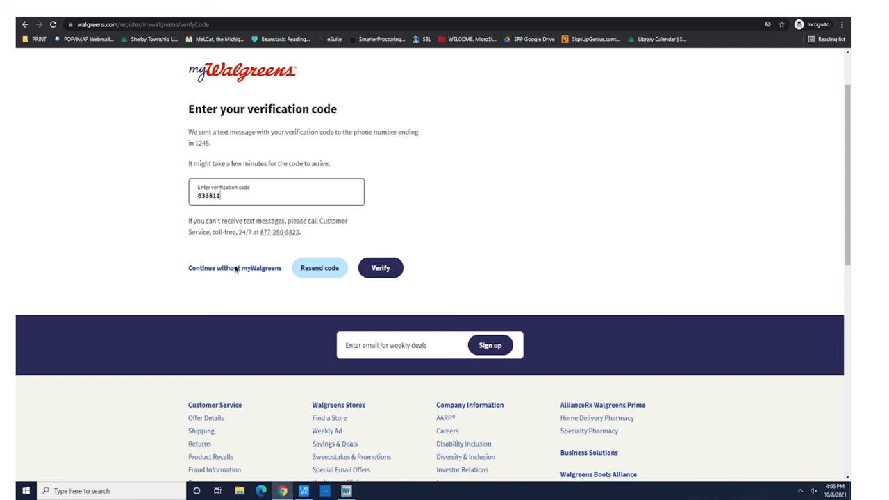
mouse_move(289, 215)
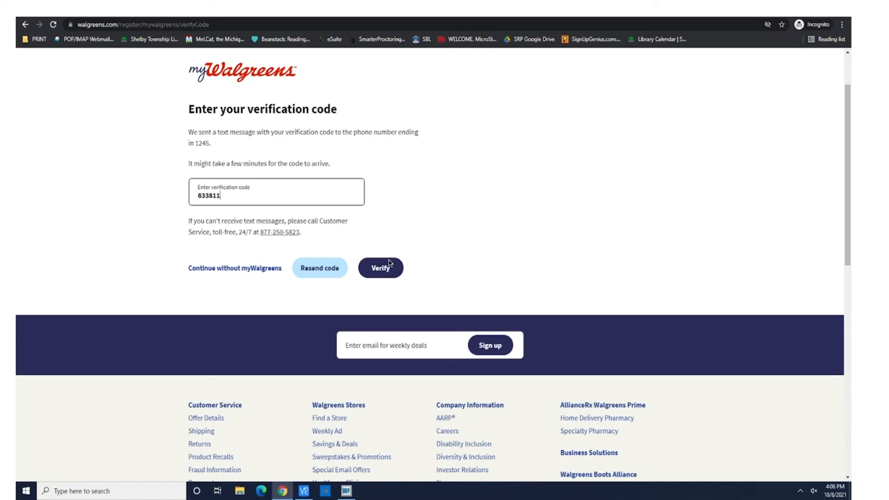
mouse_move(386, 271)
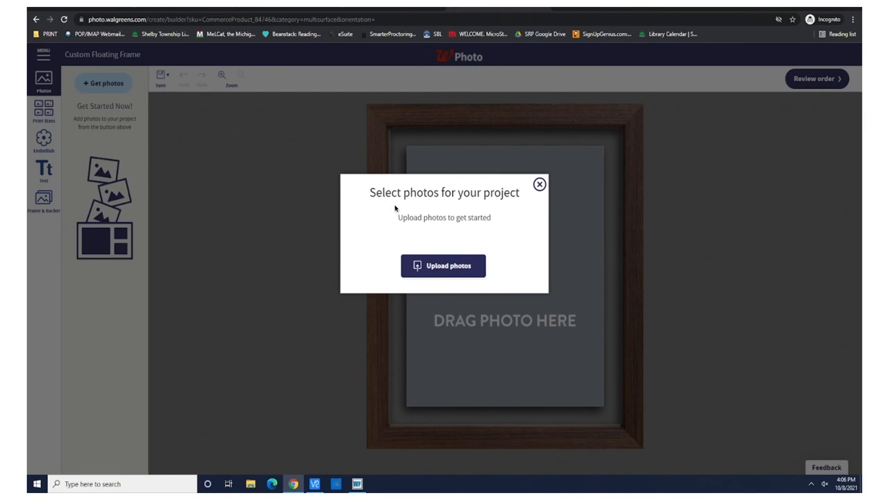
mouse_move(50, 330)
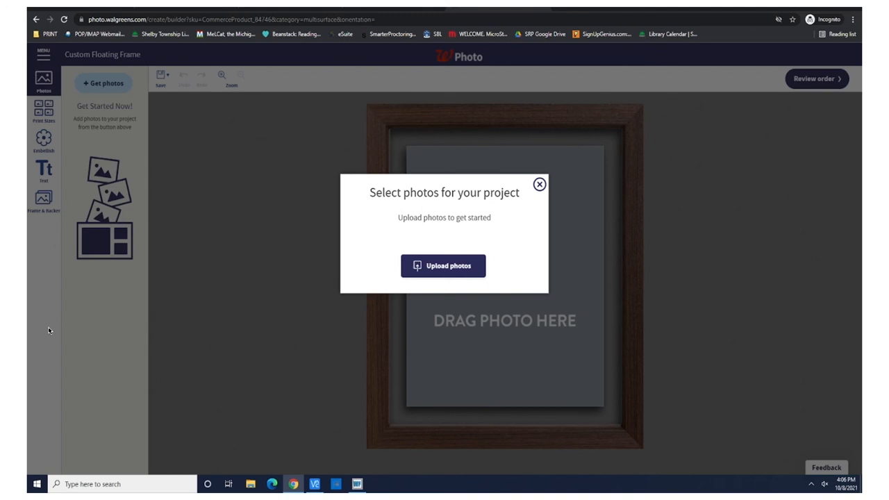
mouse_move(92, 328)
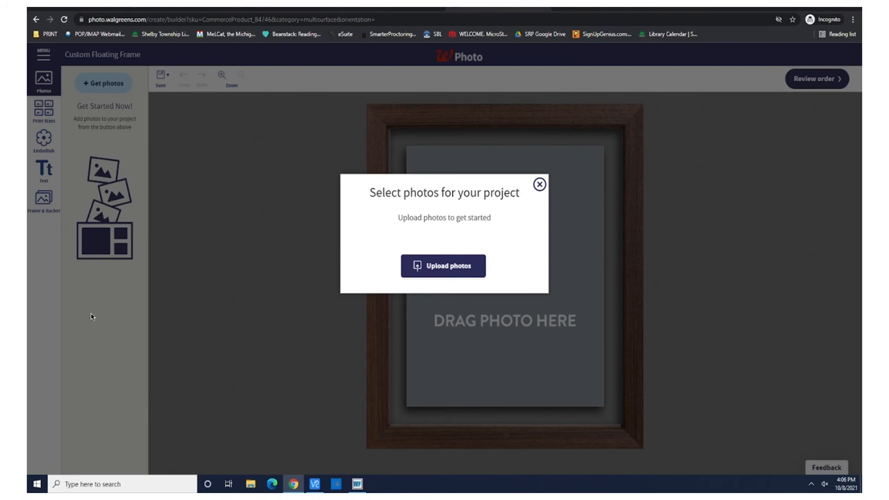
mouse_move(106, 184)
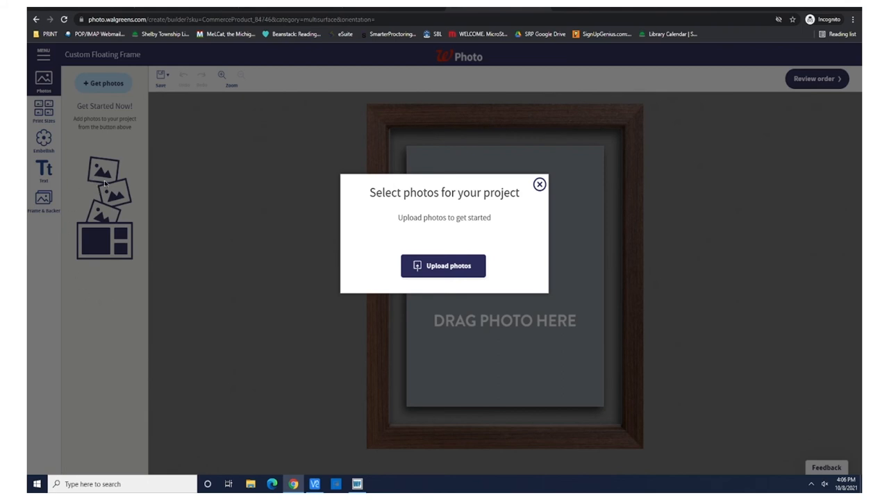
mouse_move(458, 271)
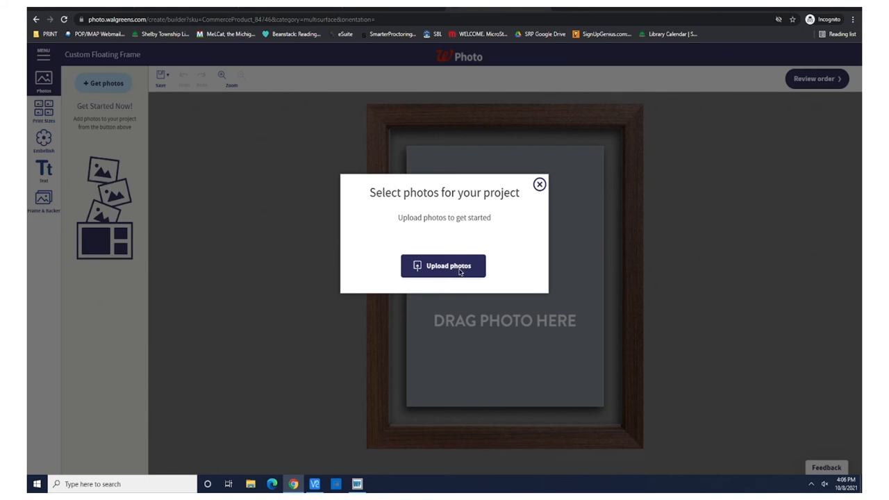
Step: Choose My computer as the source for uploading project photos
left_click(443, 265)
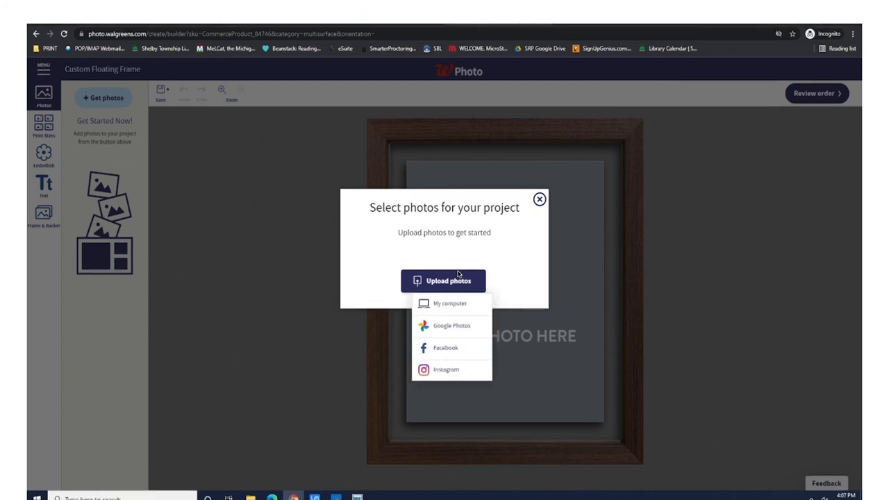
mouse_move(458, 307)
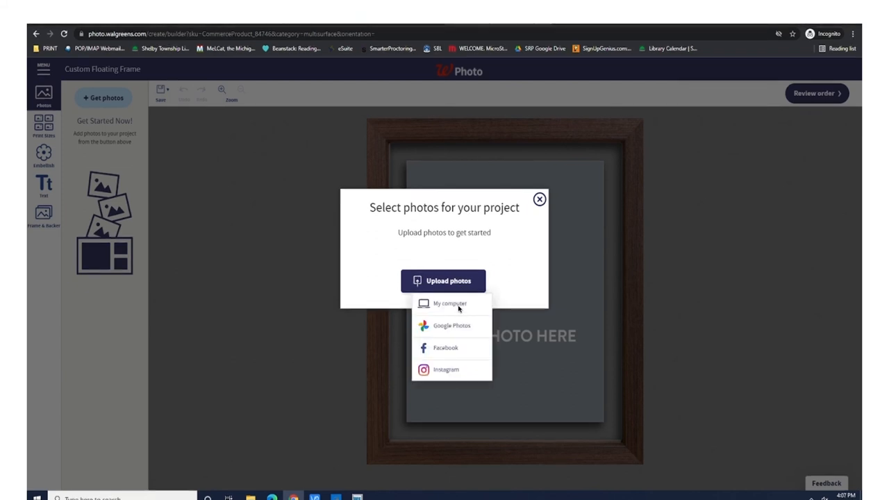
mouse_move(469, 327)
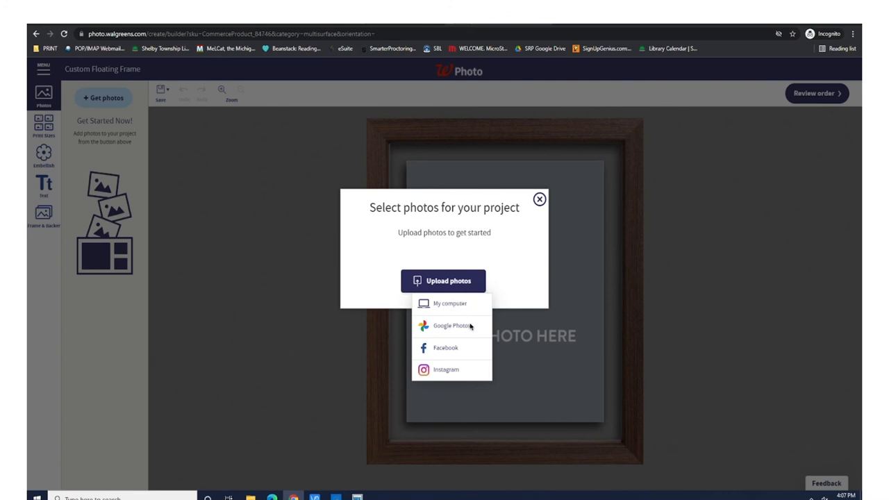
mouse_move(471, 374)
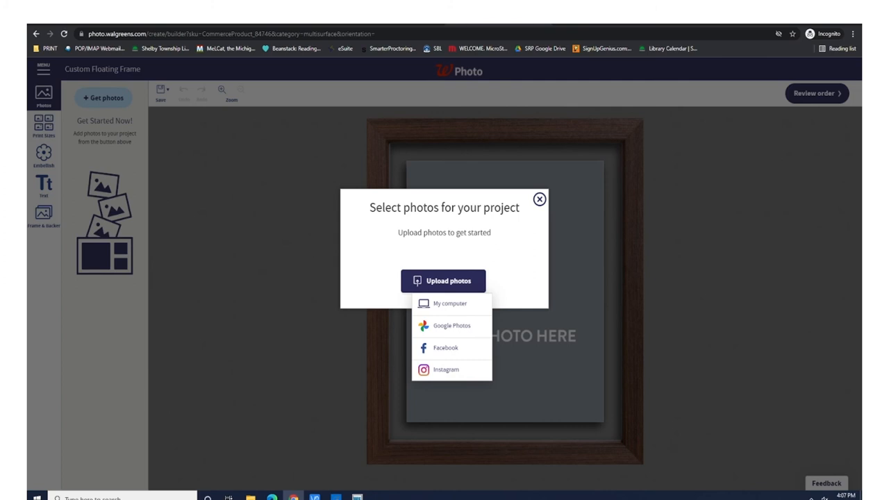
mouse_move(475, 302)
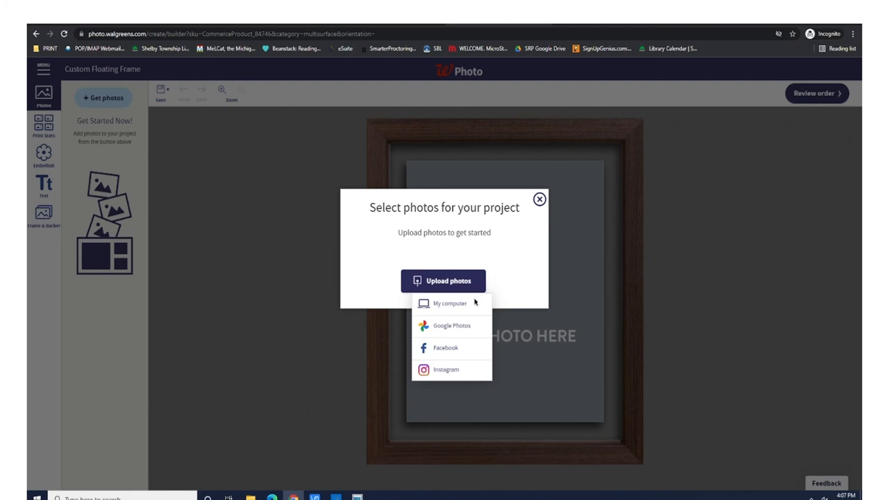
mouse_move(474, 306)
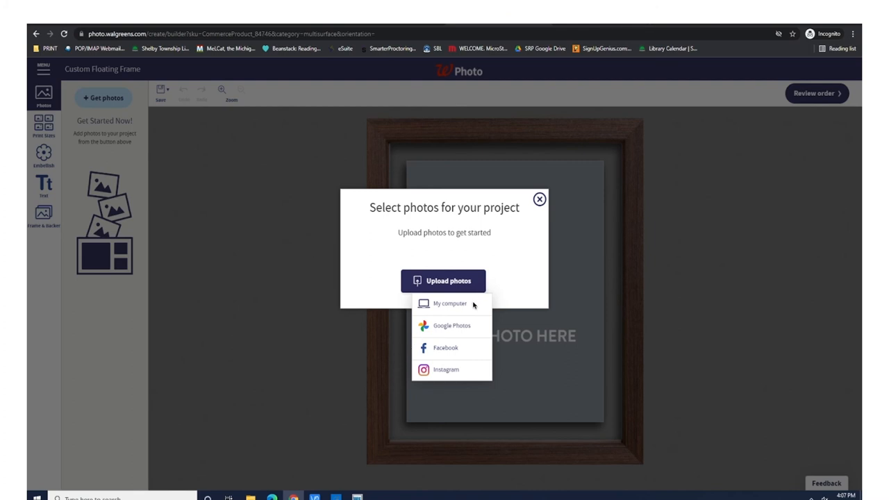
left_click(450, 303)
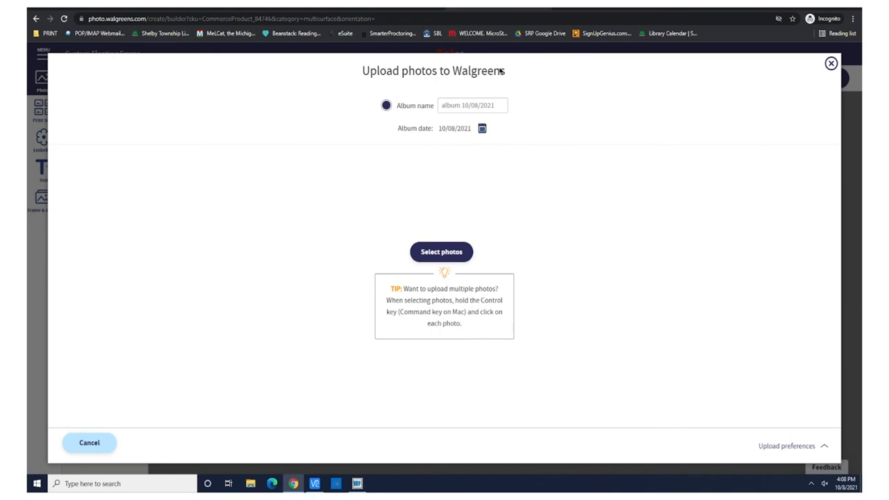
mouse_move(350, 125)
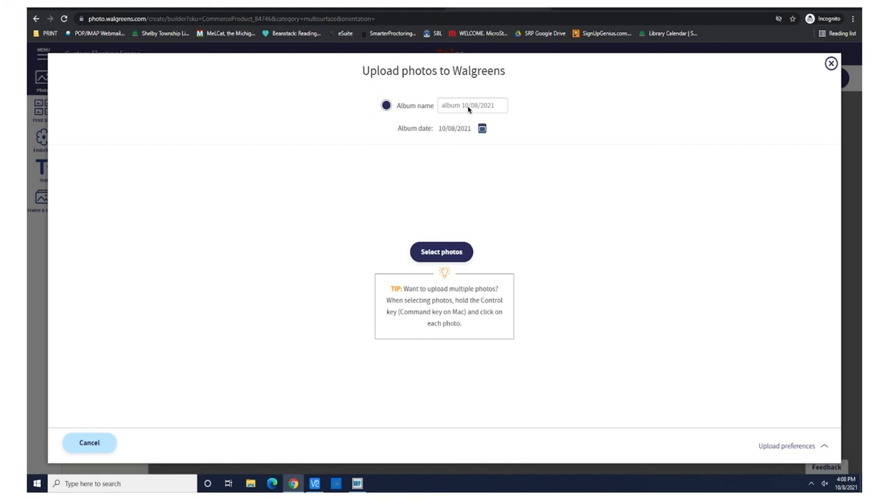
mouse_move(478, 115)
type("Library Photos")
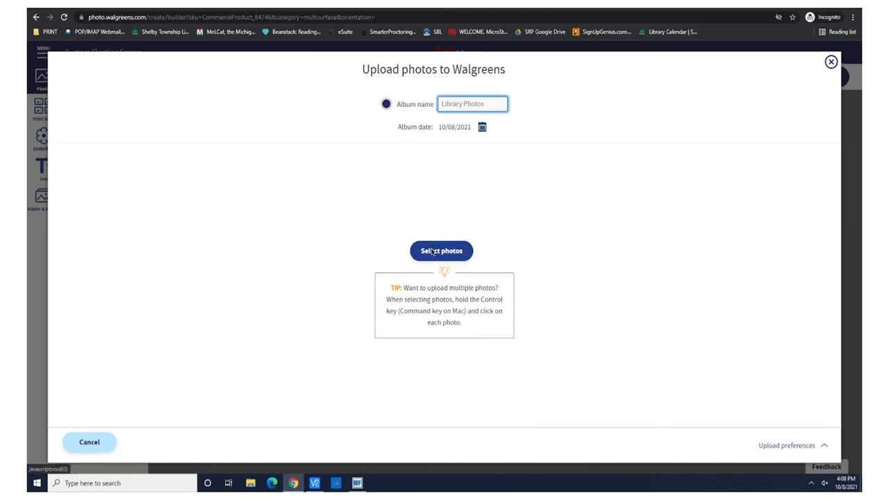
Step: Upload the map image into the Library Photos album and return to the frame
left_click(441, 250)
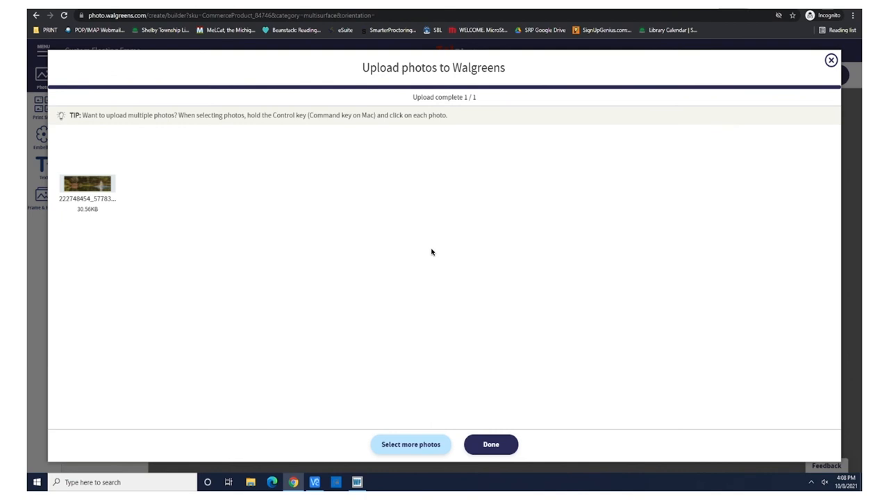
mouse_move(216, 146)
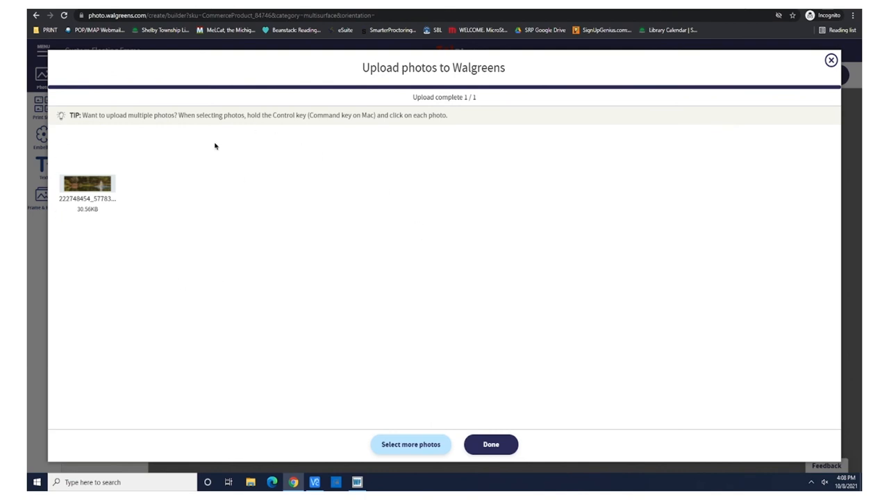
mouse_move(428, 209)
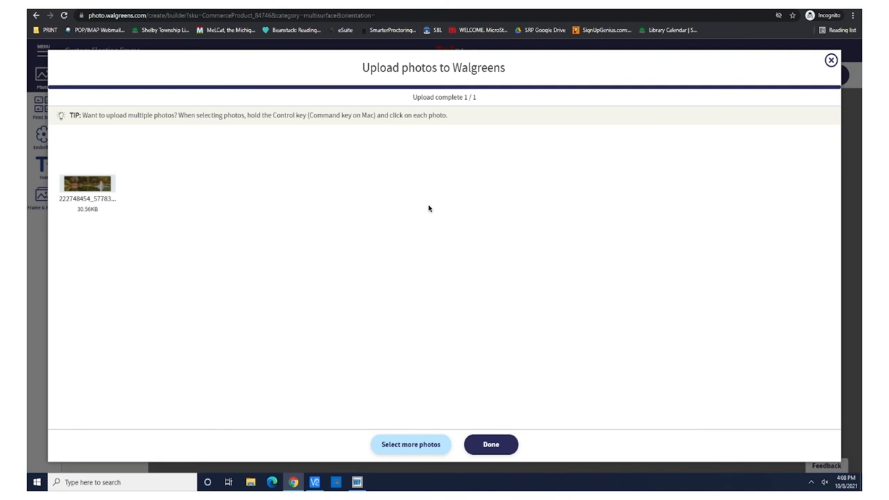
right_click(428, 208)
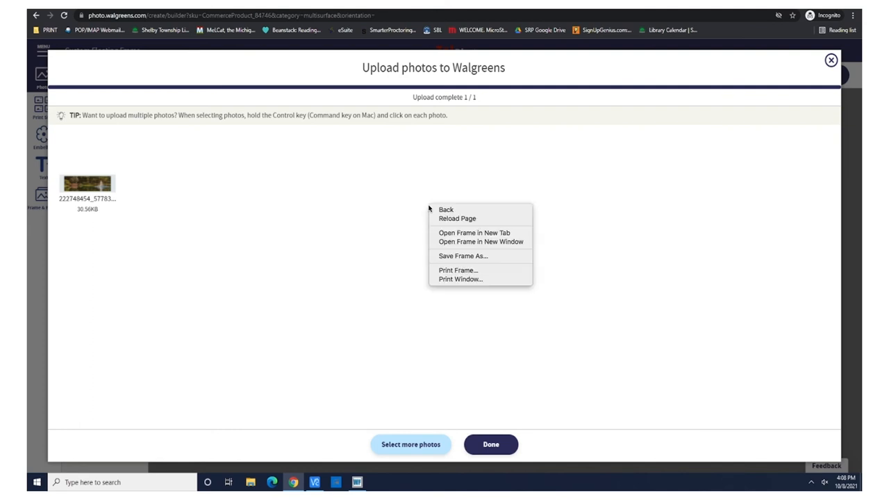
left_click(278, 313)
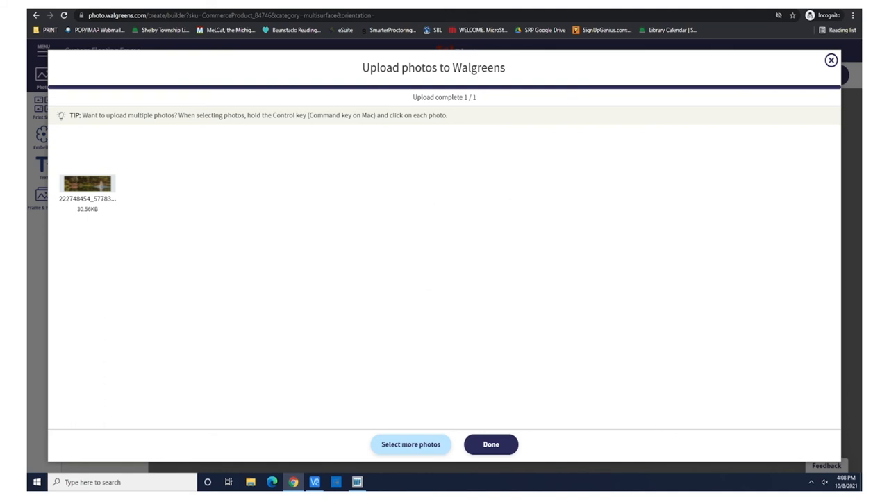
left_click(490, 444)
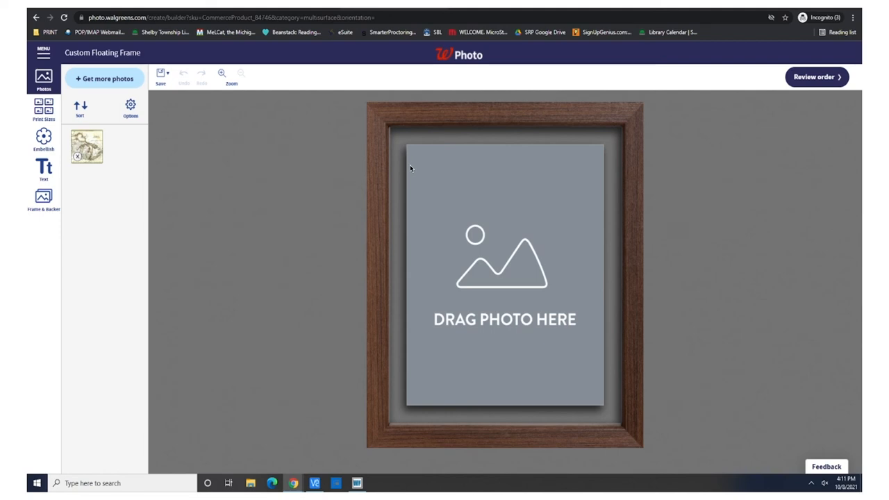
mouse_move(205, 139)
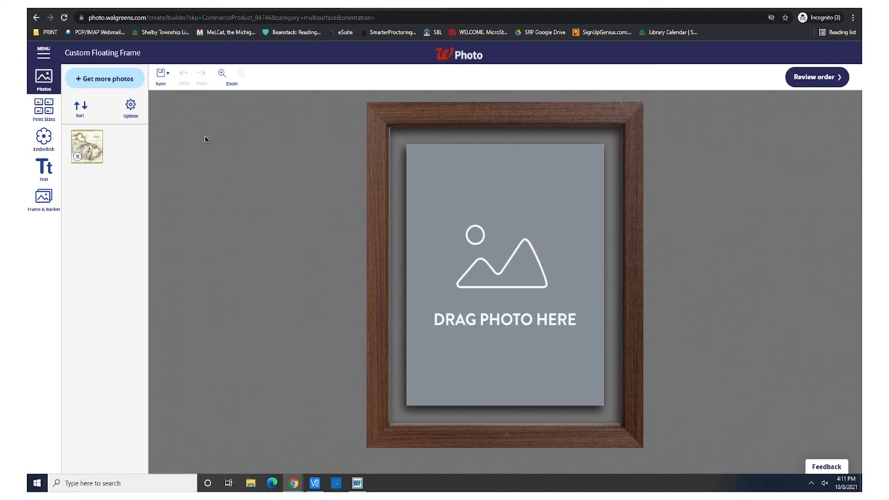
mouse_move(409, 279)
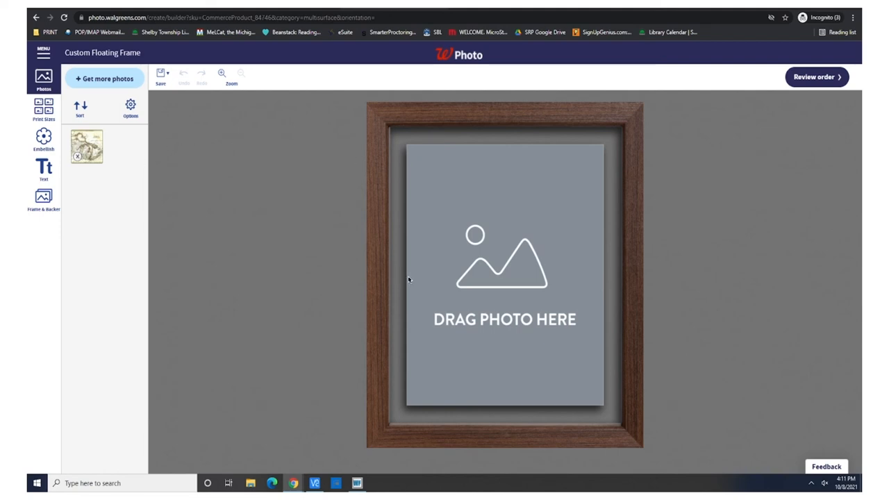
mouse_move(578, 286)
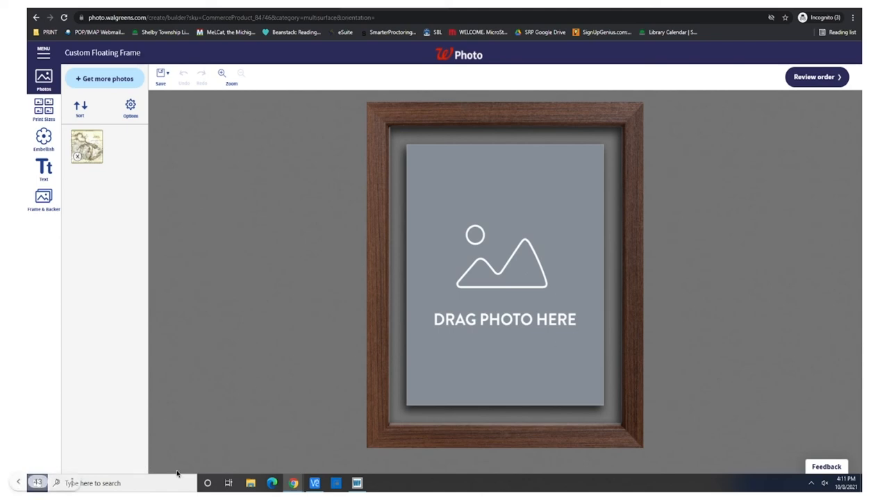
mouse_move(161, 453)
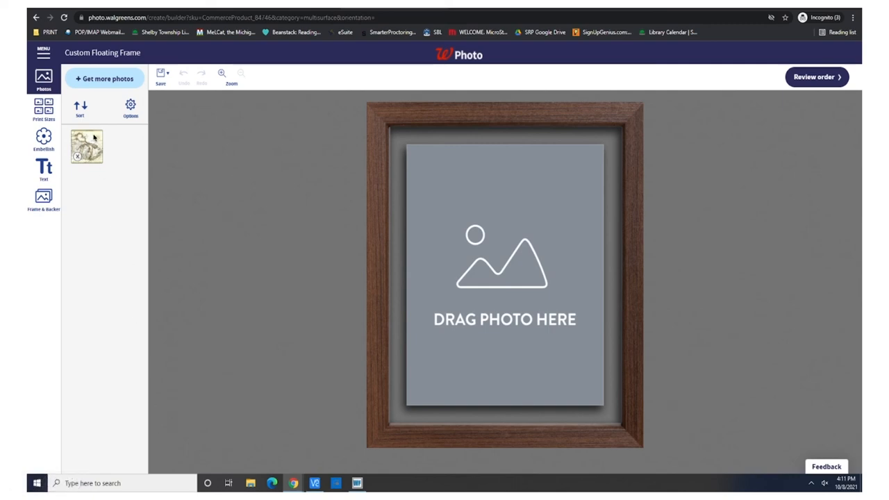
mouse_move(500, 252)
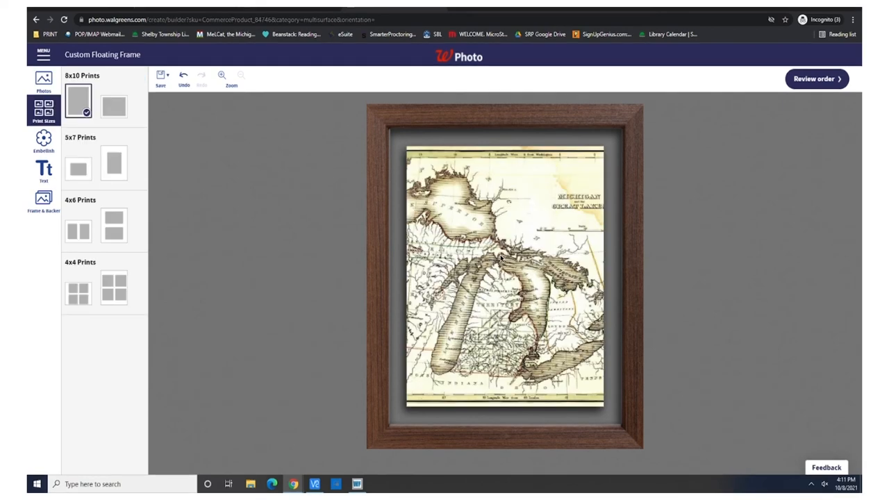
mouse_move(453, 361)
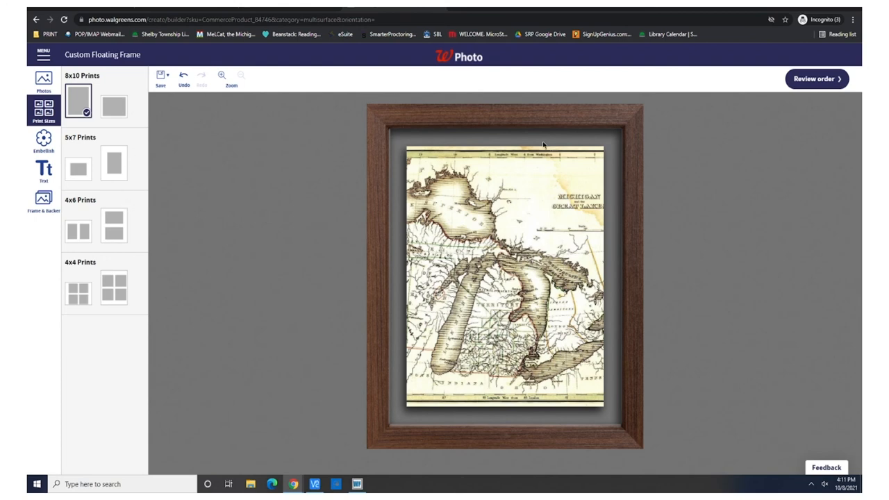
mouse_move(562, 227)
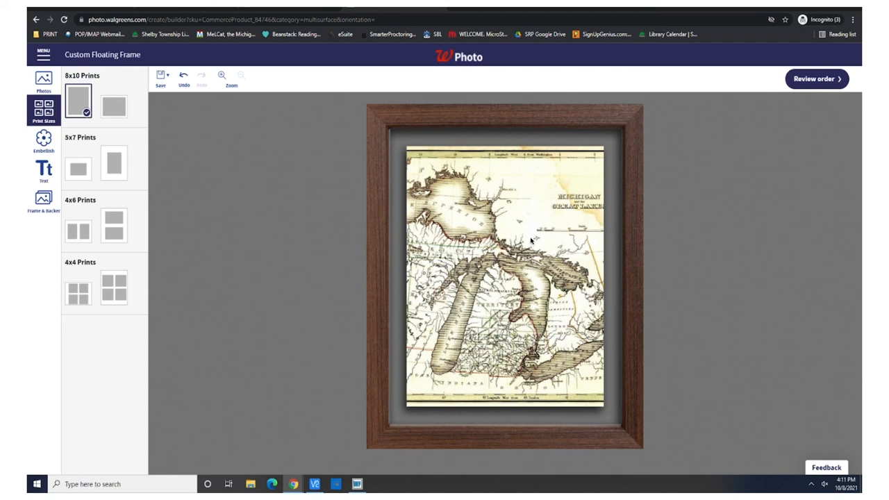
mouse_move(530, 239)
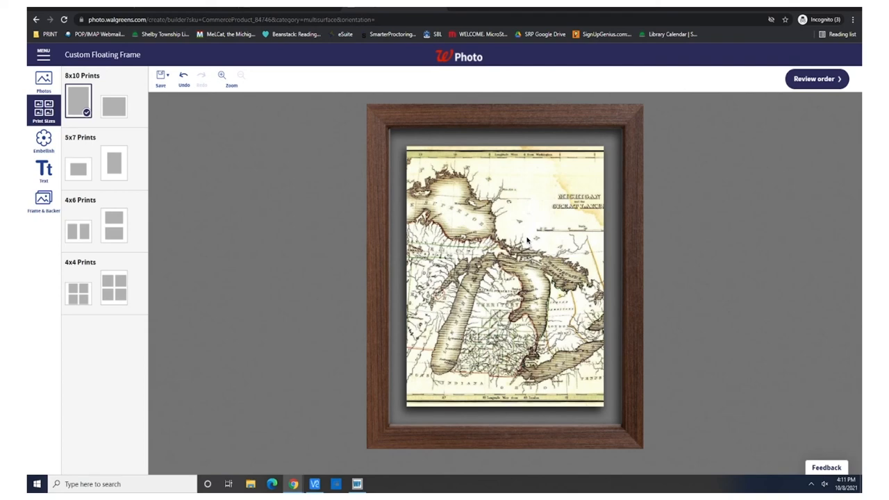
Step: Open the Embellishments panel for the framed Great Lakes map
left_click(43, 138)
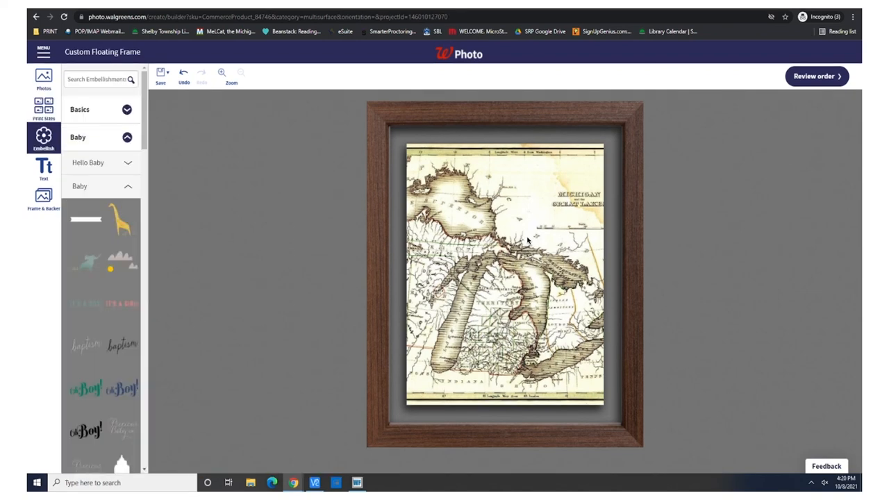
mouse_move(192, 127)
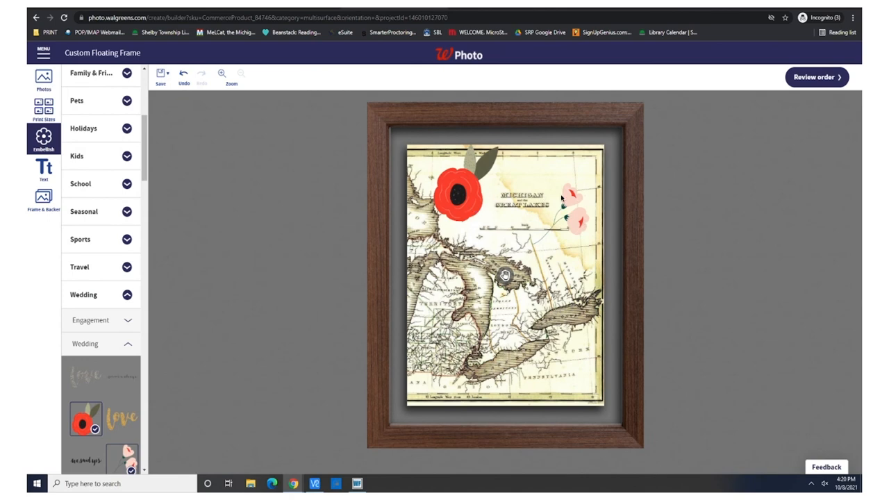
mouse_move(558, 197)
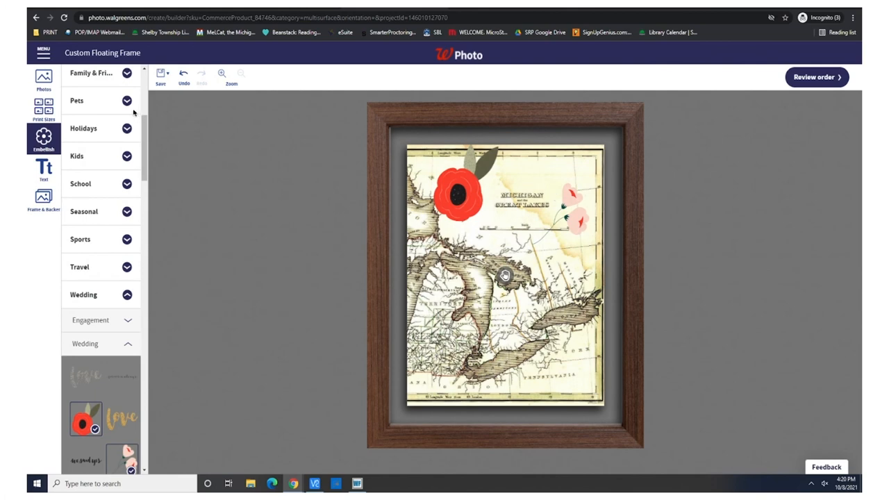
mouse_move(86, 332)
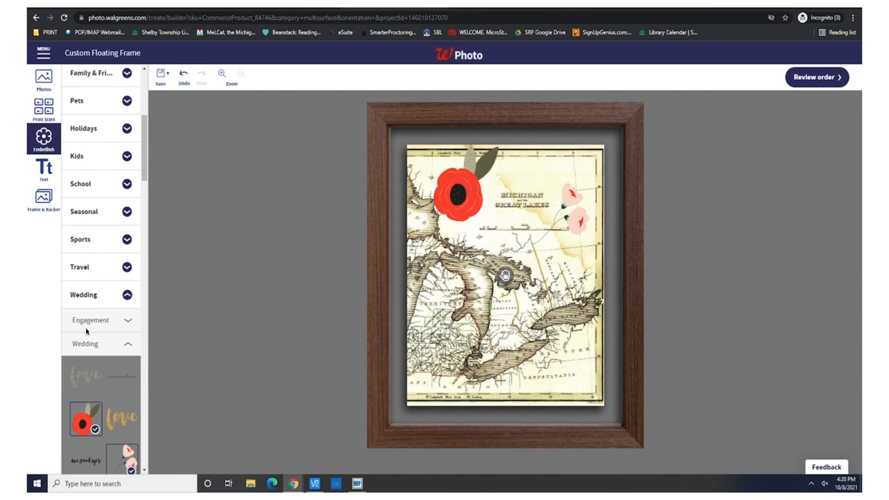
mouse_move(140, 316)
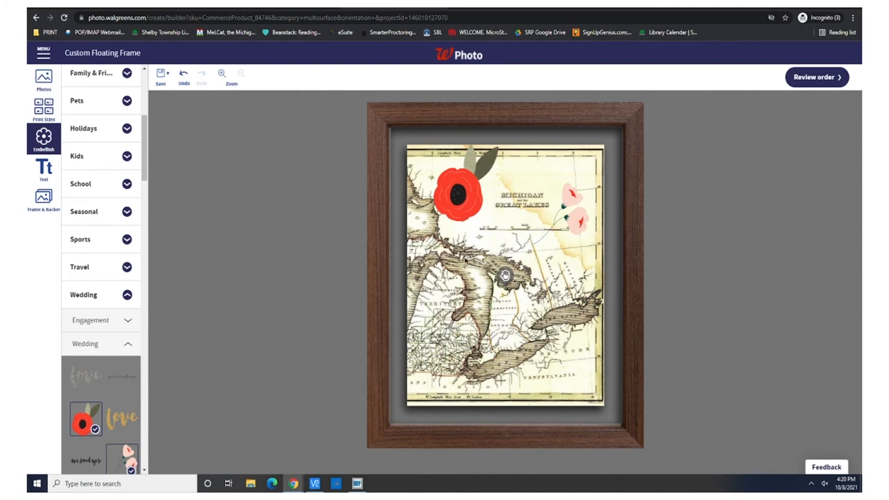
mouse_move(521, 248)
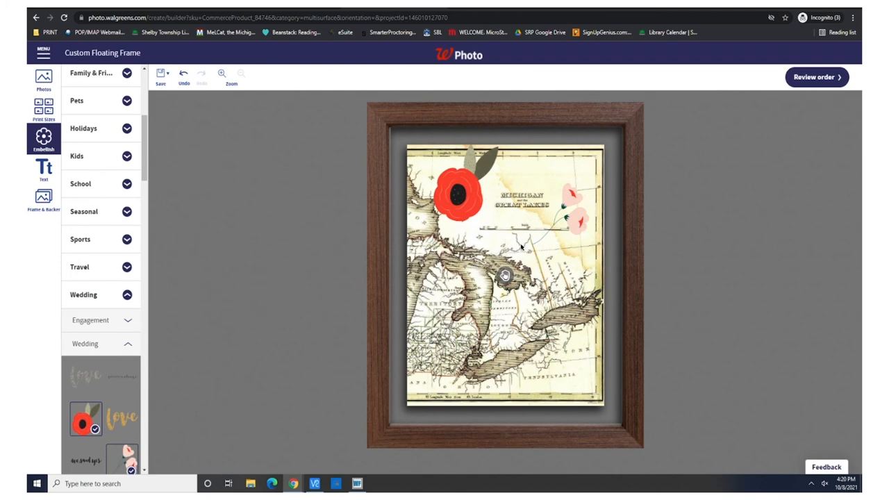
Step: Switch to the Frame & Backer options for the decorated map frame
left_click(43, 202)
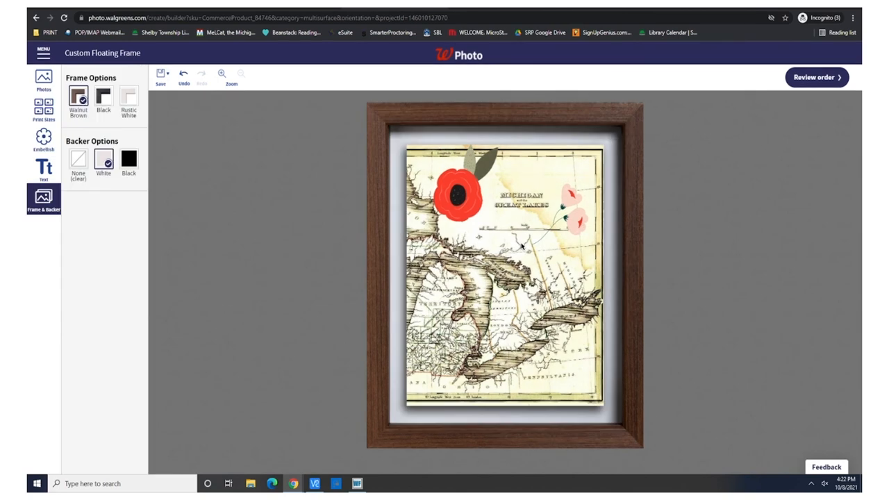
mouse_move(475, 133)
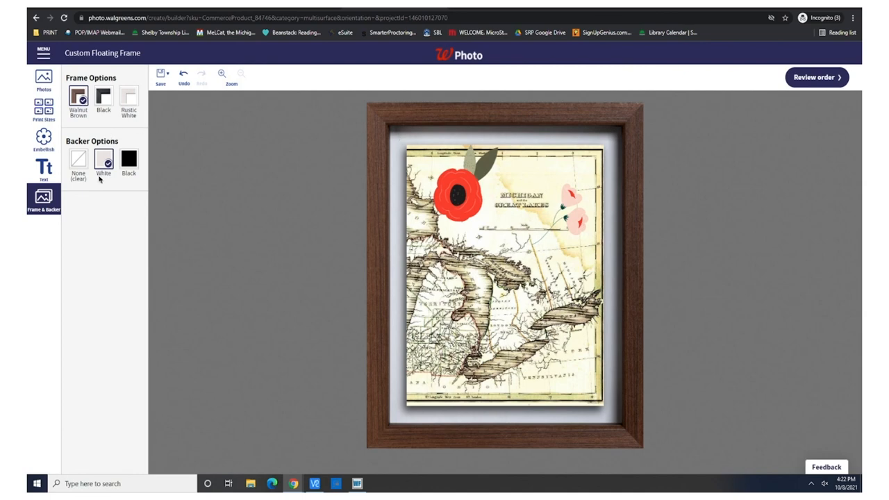
mouse_move(422, 431)
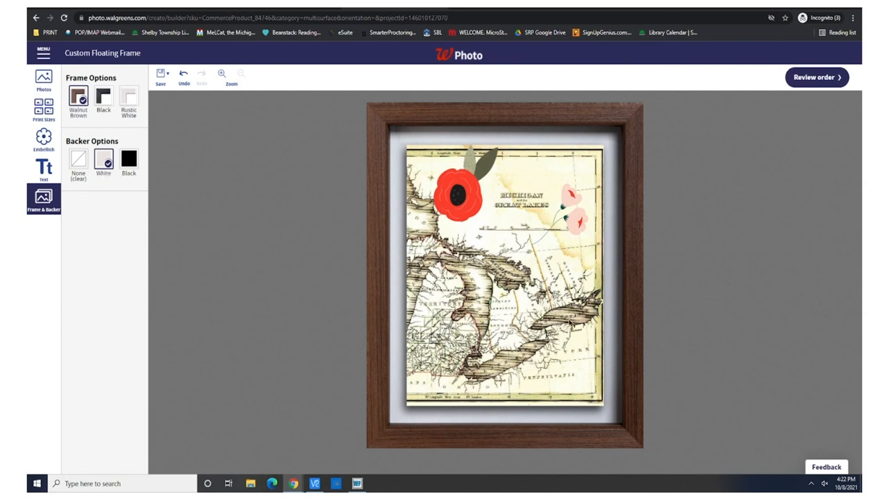
Step: Choose the two-photo 4x6 print layout for the walnut brown frame
left_click(43, 111)
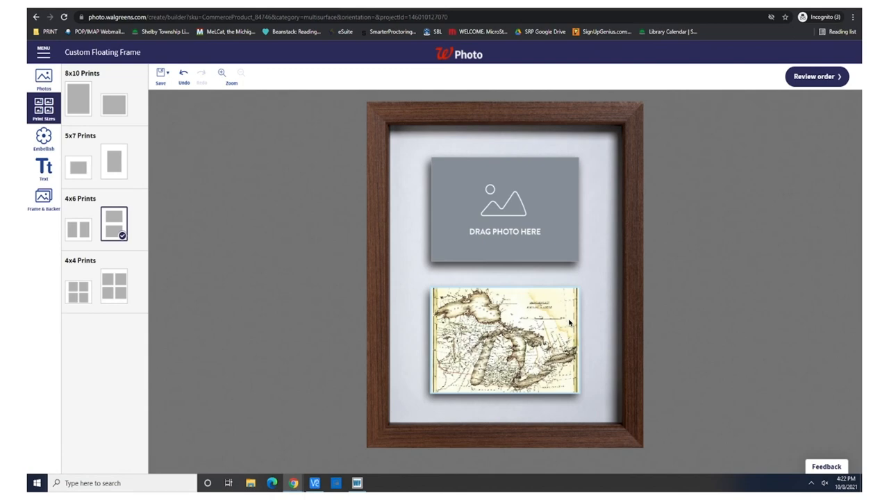
mouse_move(485, 306)
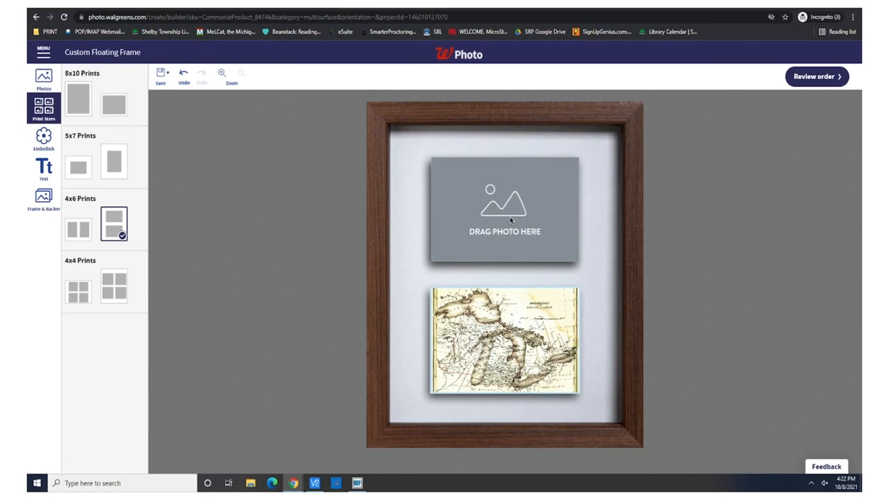
mouse_move(517, 202)
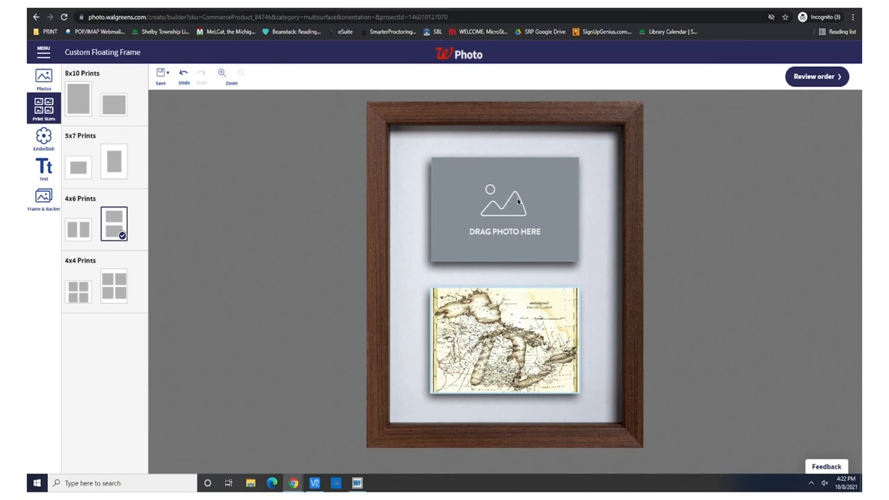
mouse_move(526, 287)
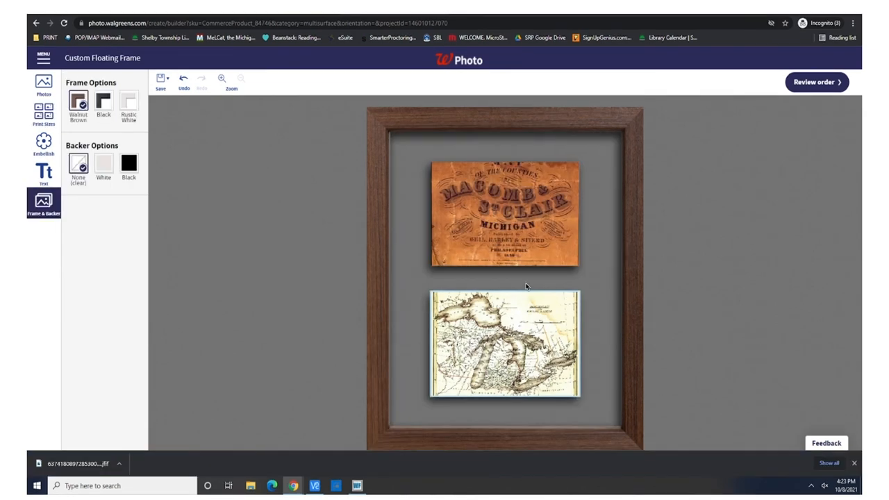
mouse_move(550, 282)
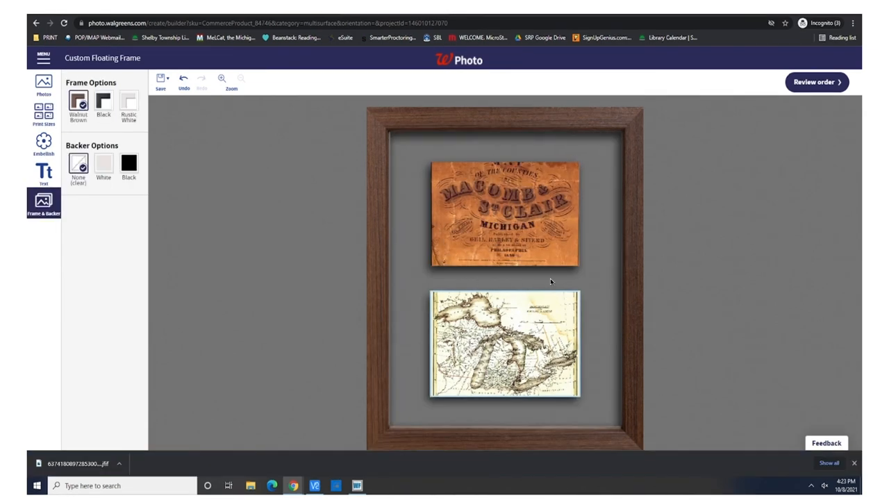
mouse_move(623, 261)
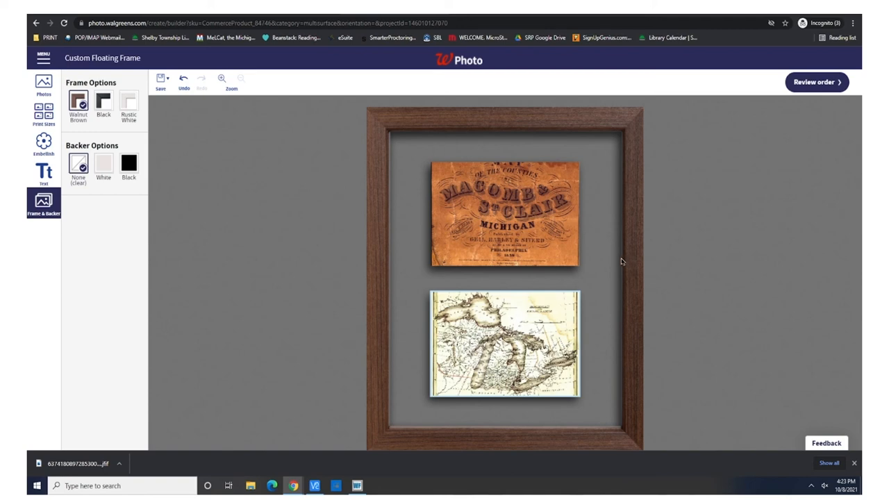
mouse_move(436, 292)
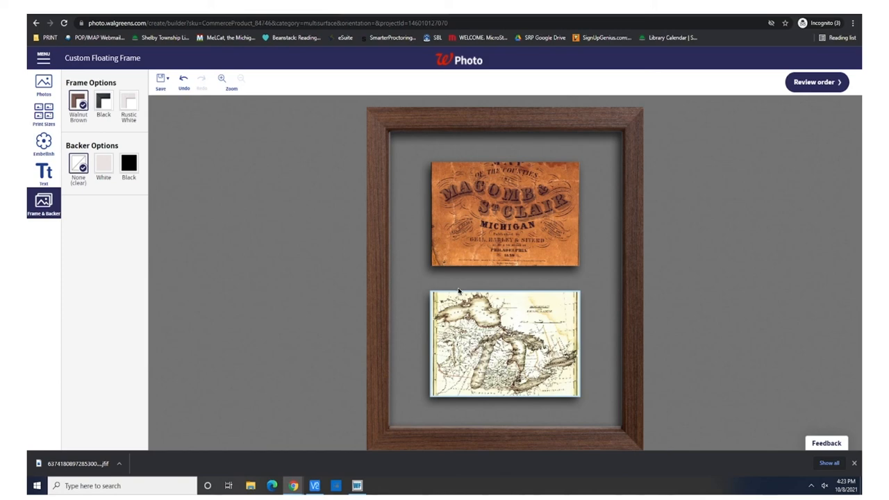
mouse_move(464, 335)
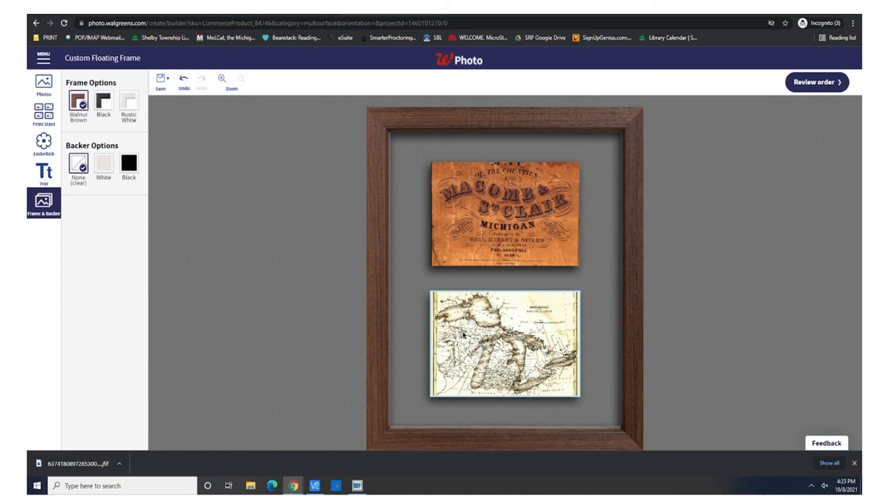
mouse_move(515, 350)
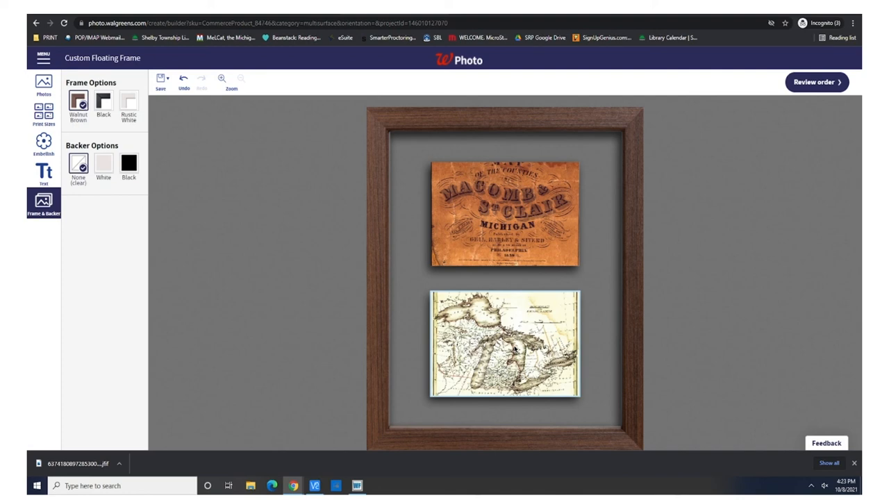
mouse_move(587, 323)
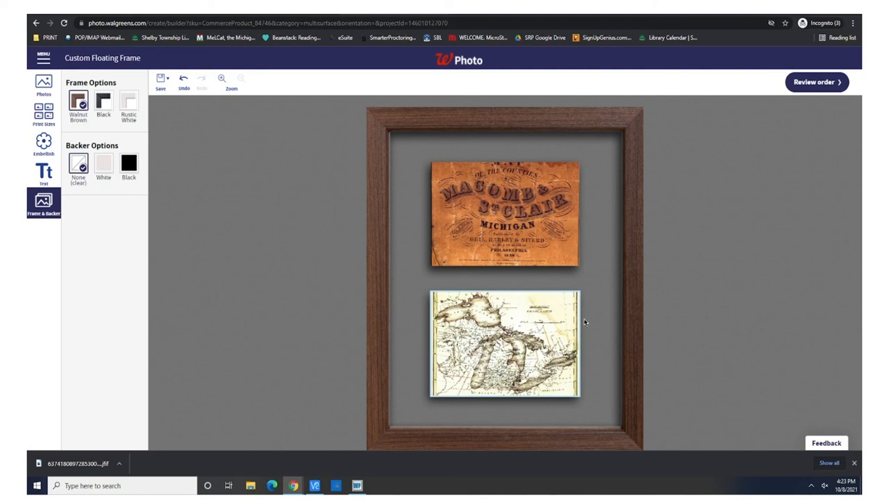
mouse_move(528, 174)
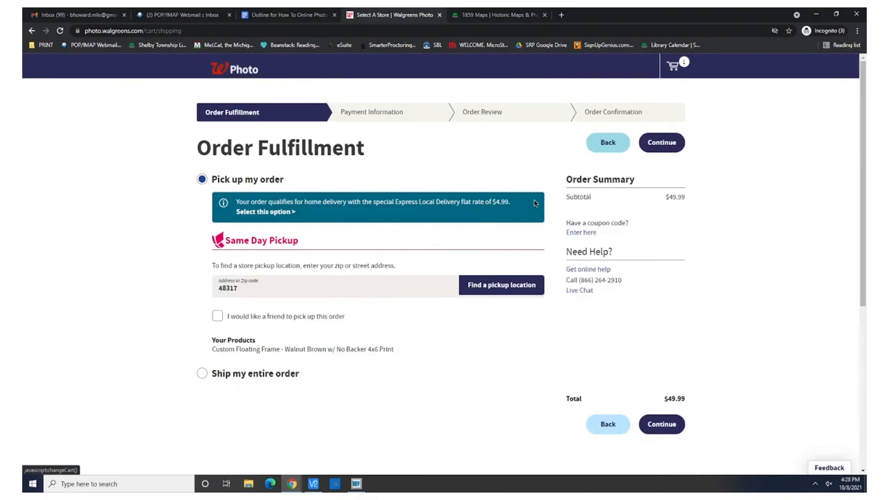
mouse_move(283, 179)
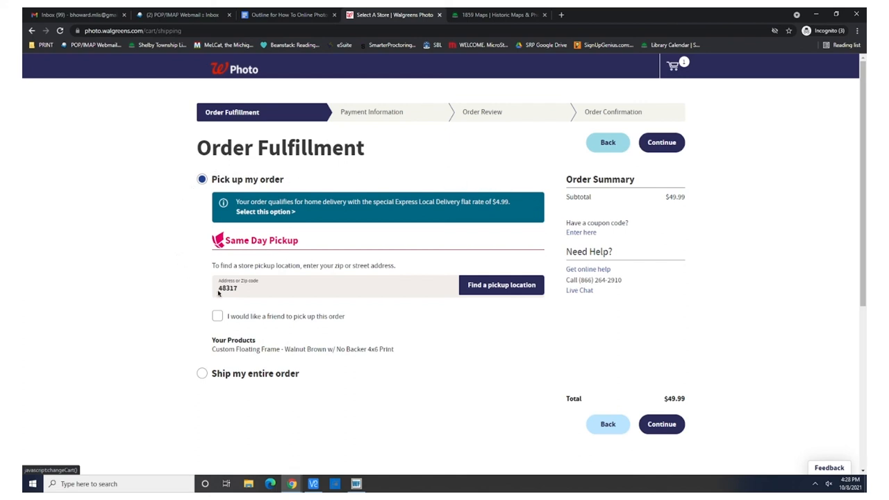
mouse_move(558, 322)
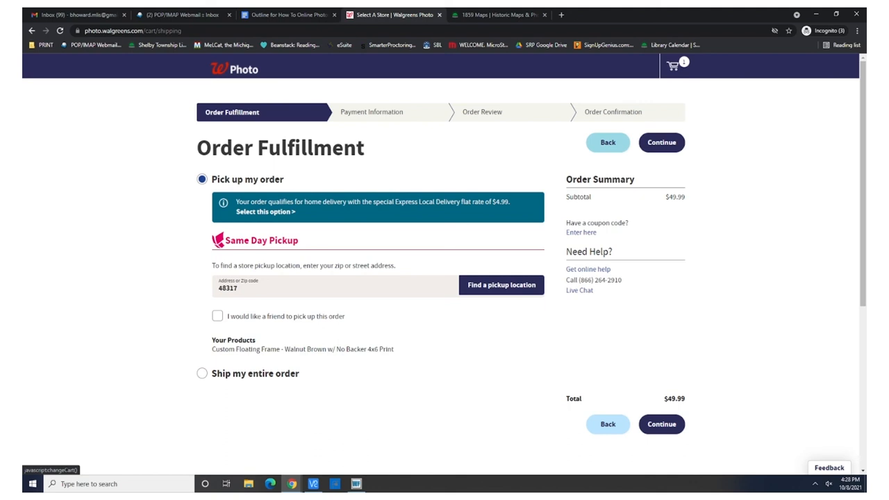
mouse_move(246, 307)
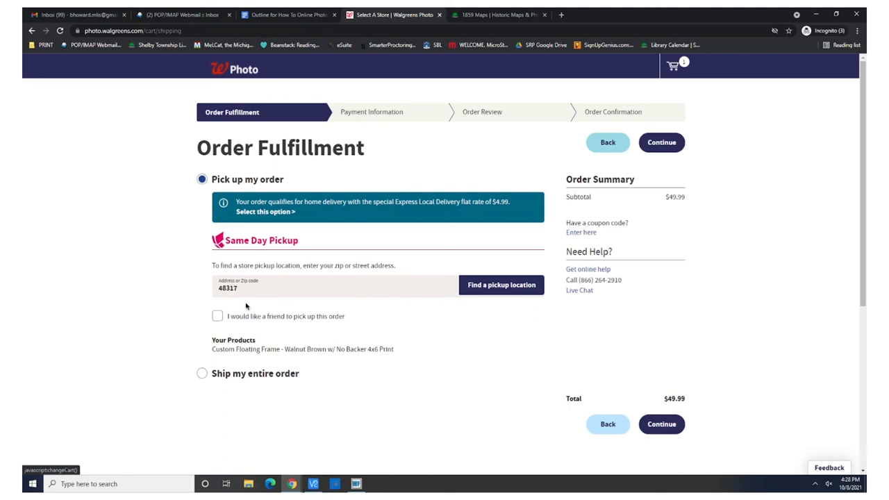
mouse_move(213, 308)
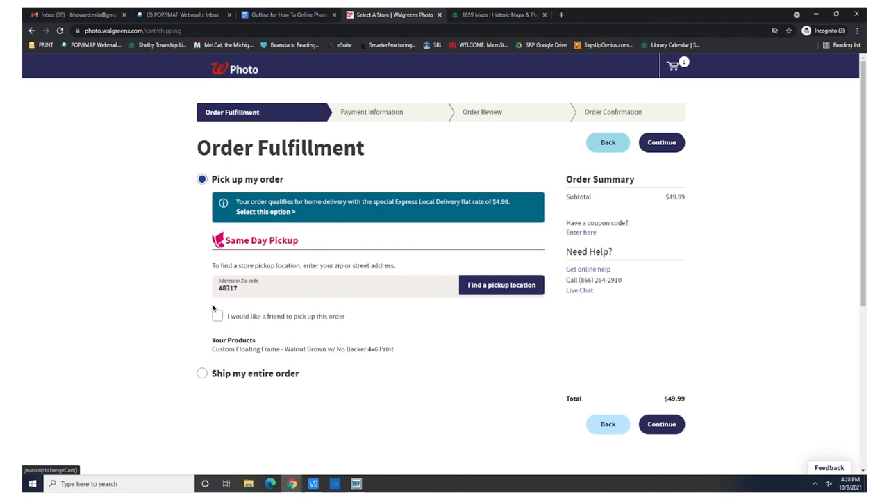
mouse_move(225, 303)
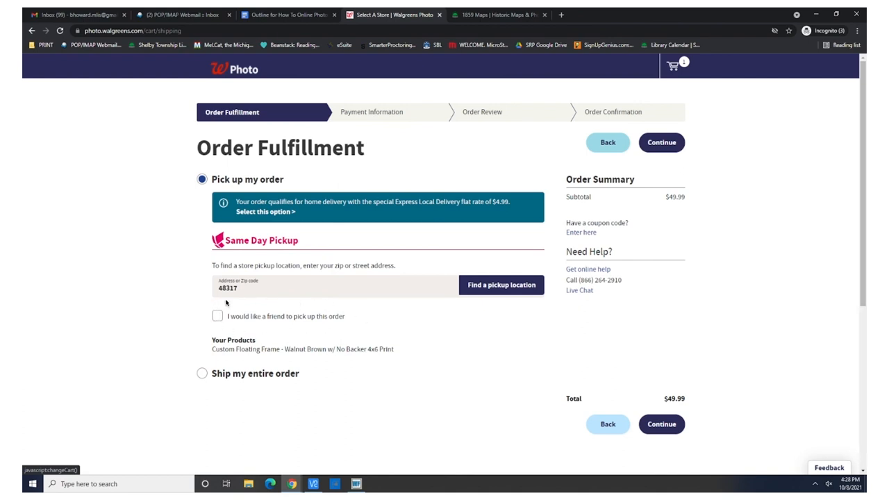
mouse_move(210, 320)
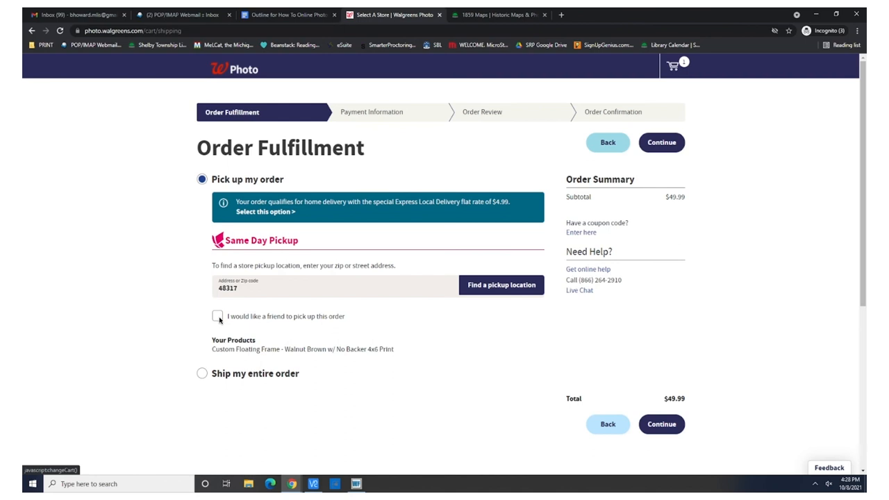
Step: Enter zip code 48317 to find a Walgreens pickup location
left_click(501, 285)
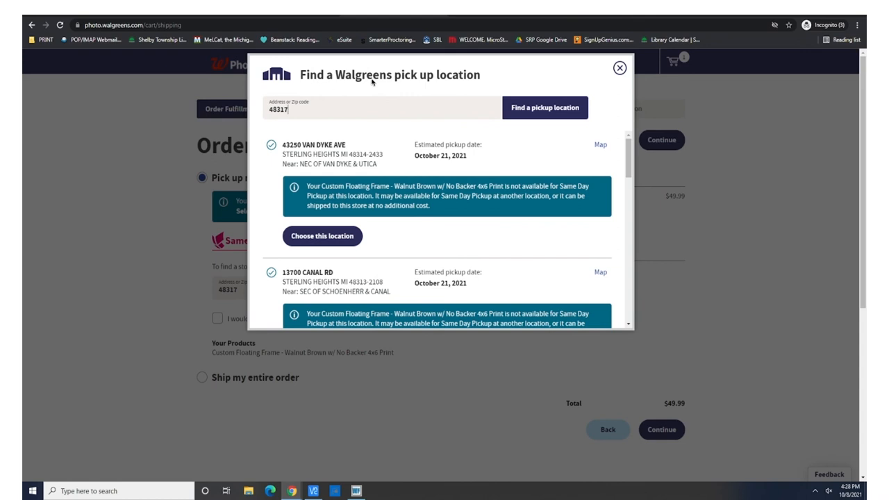
mouse_move(589, 136)
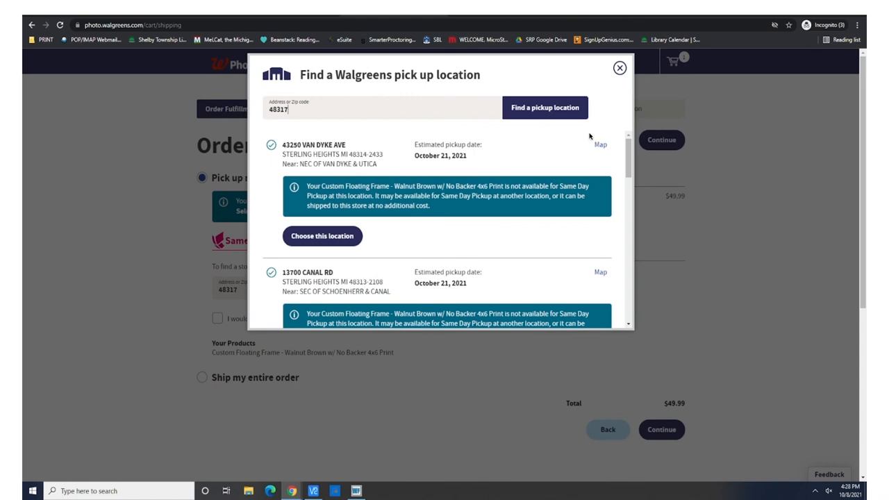
mouse_move(586, 191)
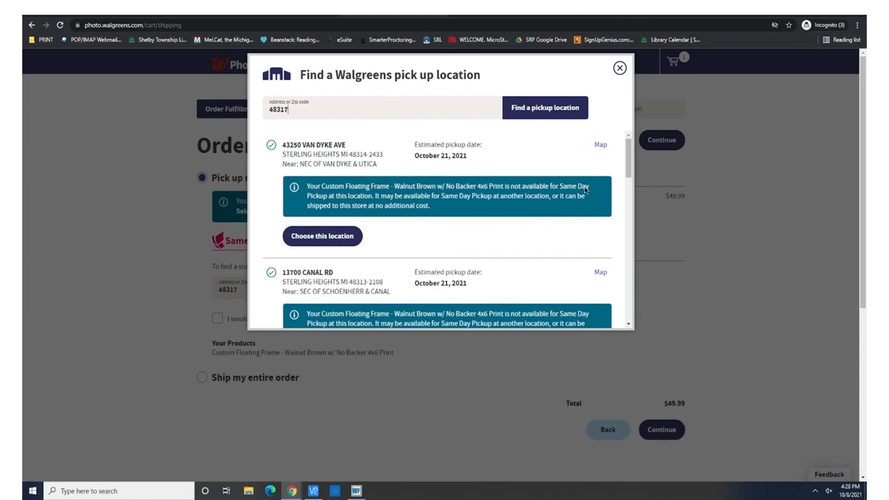
mouse_move(567, 196)
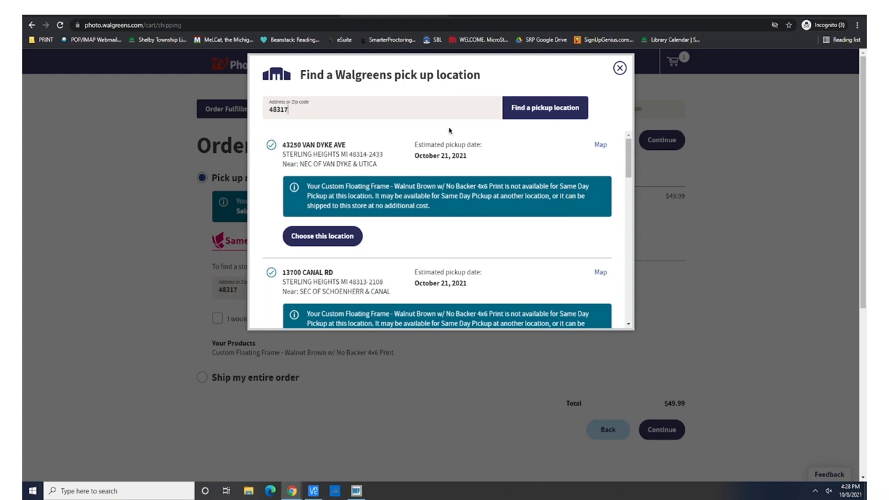
mouse_move(467, 128)
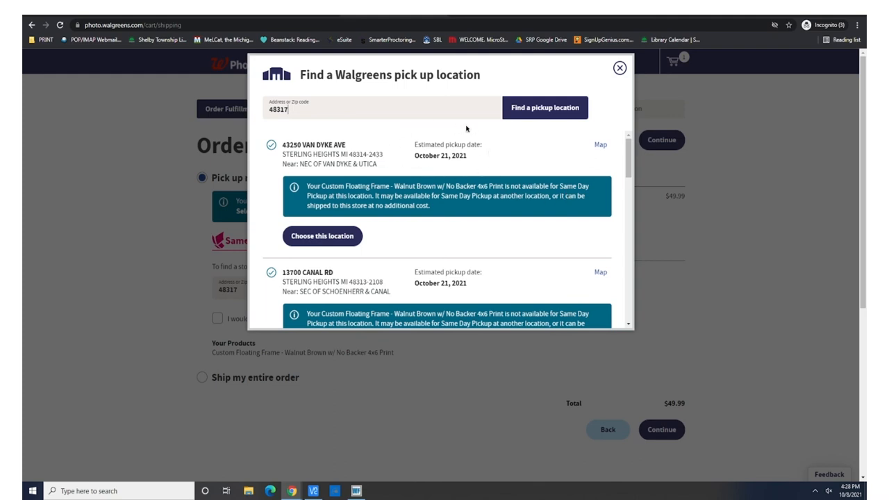
mouse_move(507, 205)
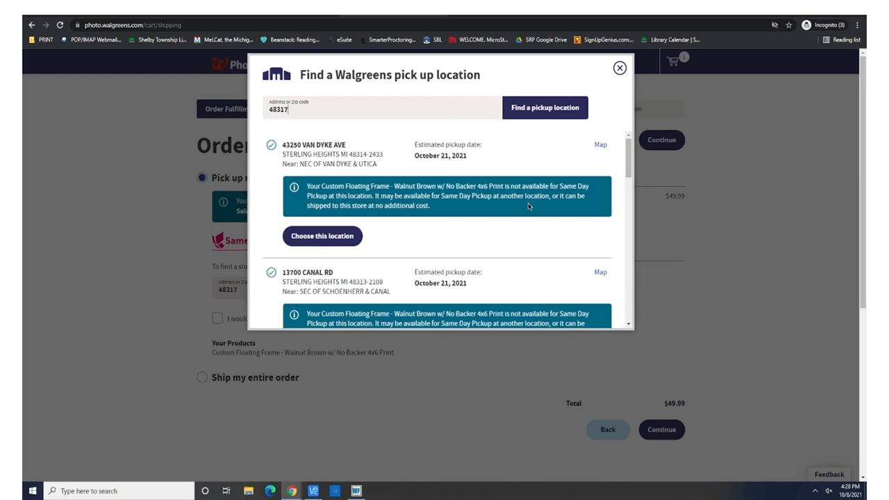
Step: Choose a Sterling Heights store and continue to Payment Information totalling $52.99
left_click(322, 236)
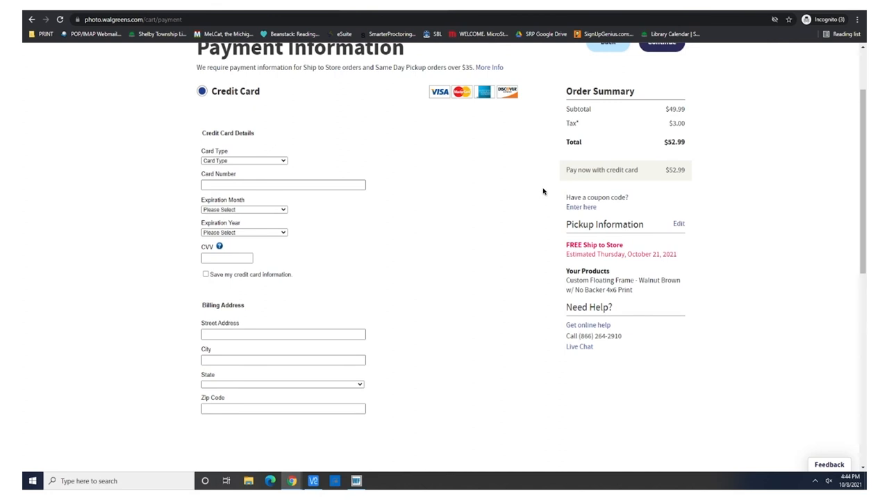
mouse_move(253, 423)
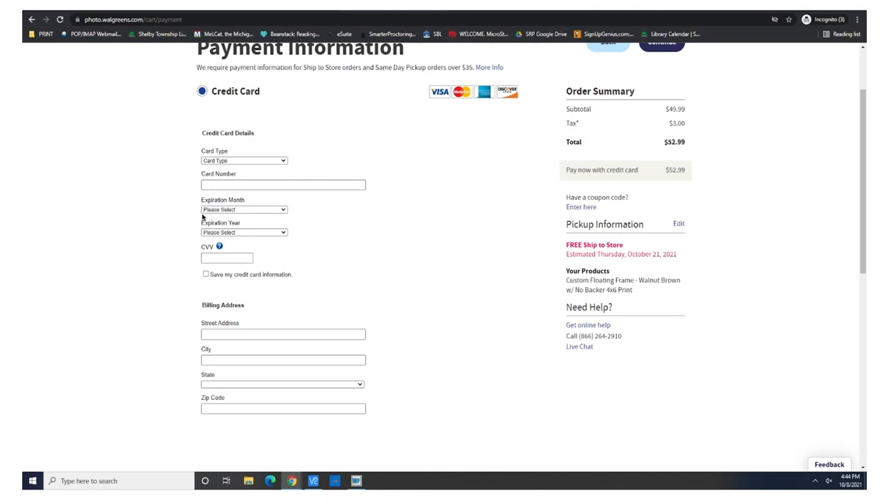
mouse_move(202, 217)
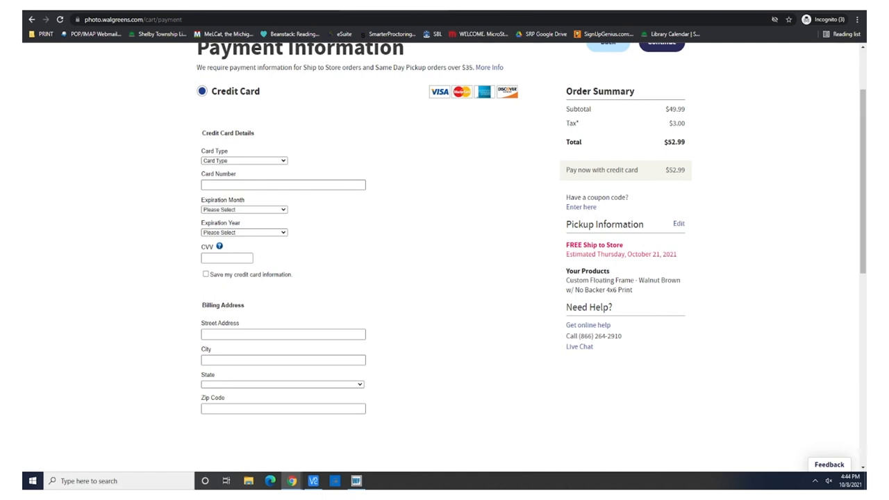
mouse_move(370, 70)
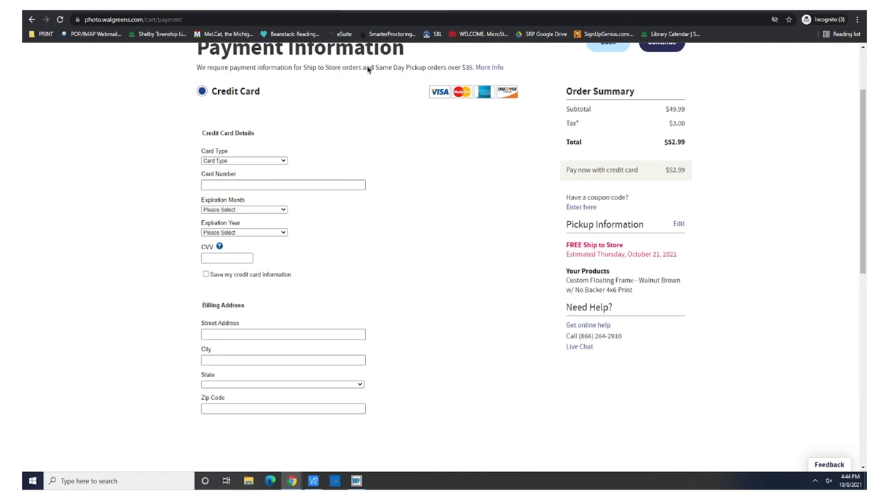
mouse_move(500, 89)
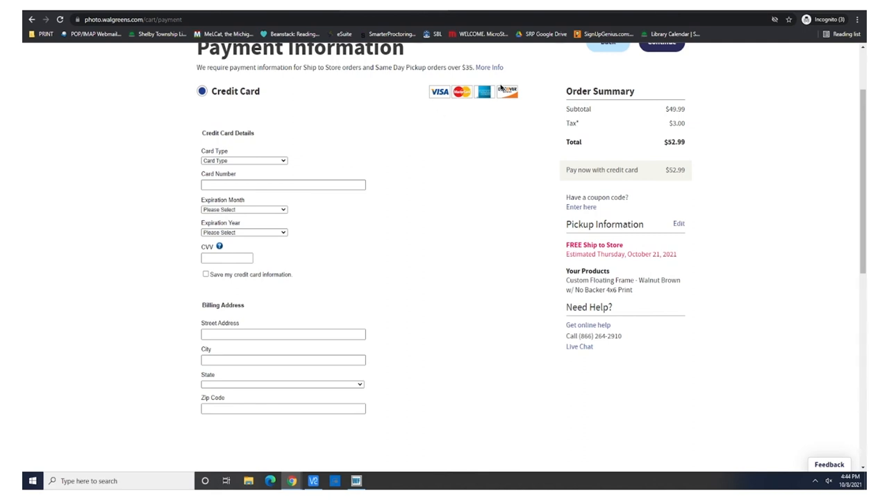
mouse_move(501, 86)
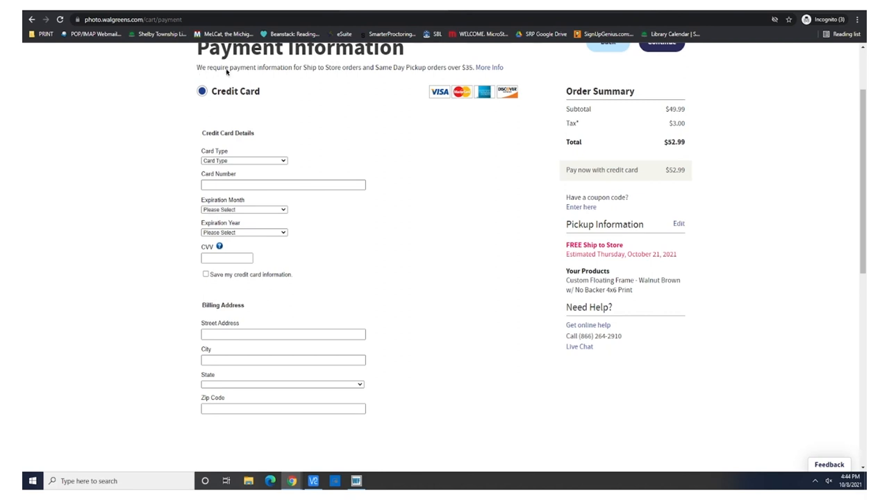
mouse_move(359, 70)
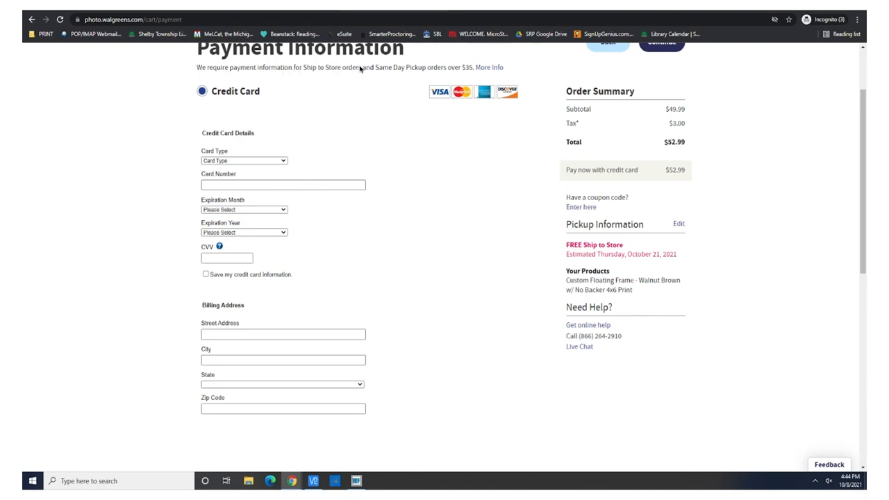
mouse_move(464, 79)
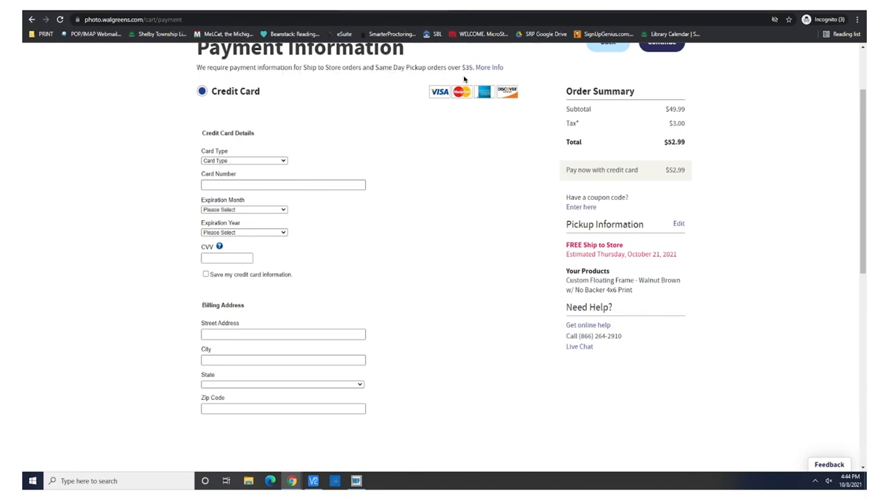
mouse_move(520, 75)
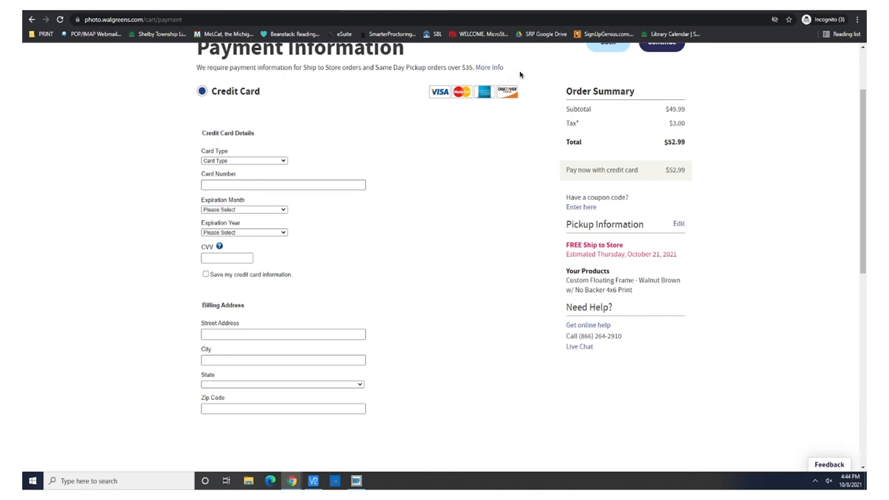